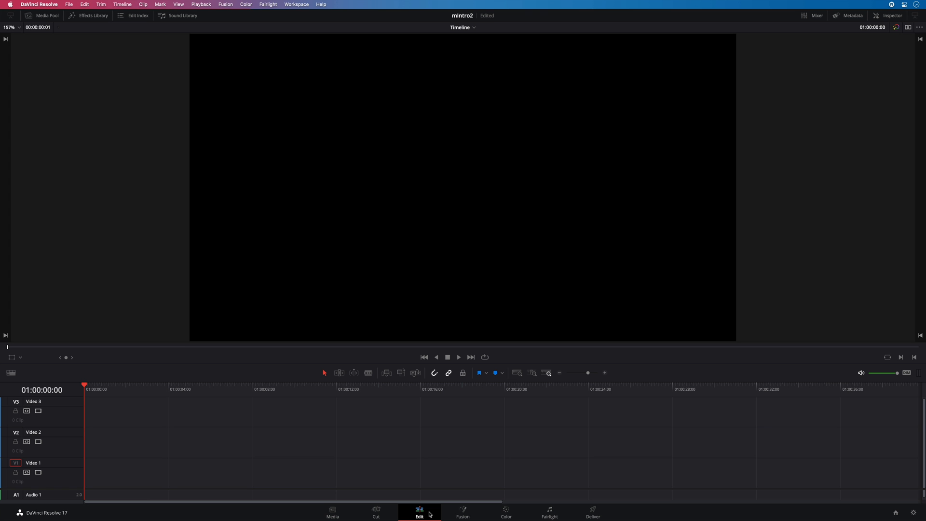
- Open the Effects Library and list the Toolbox Titles presets
click(419, 511)
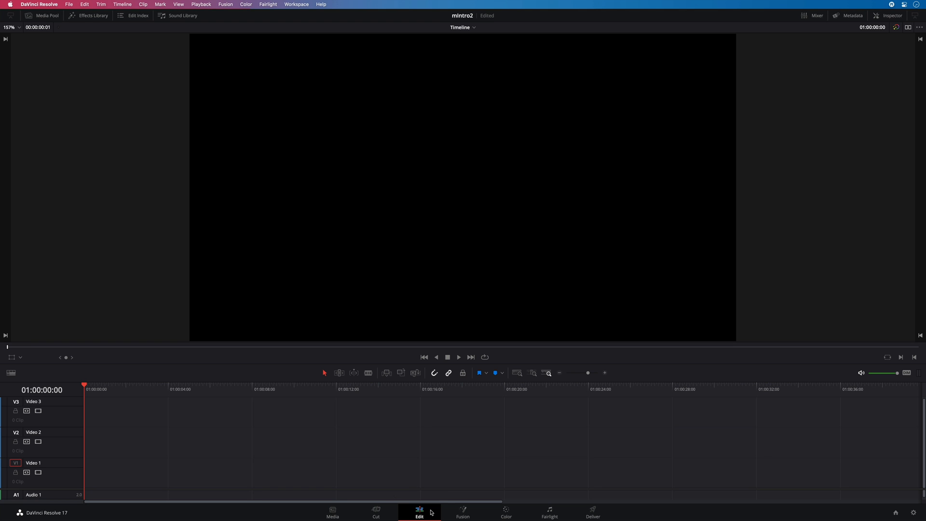
mouse_move(242, 268)
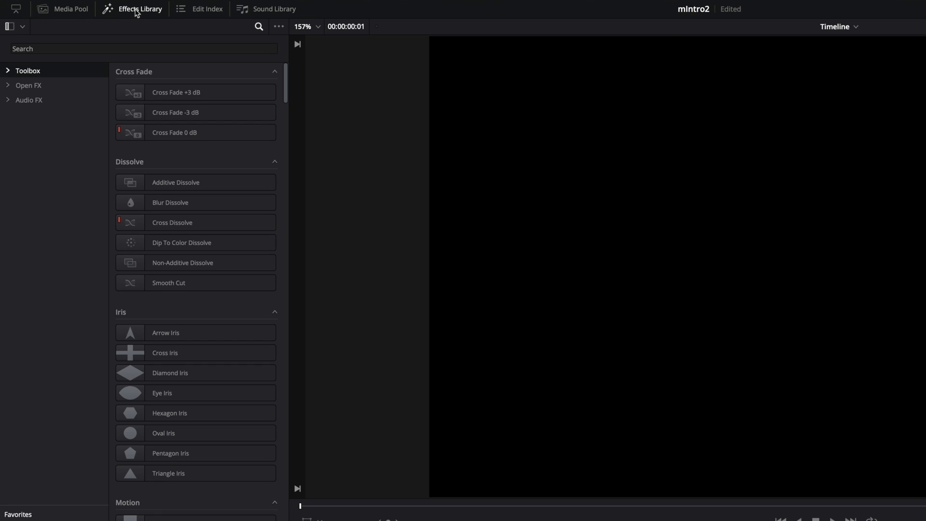
click(8, 71)
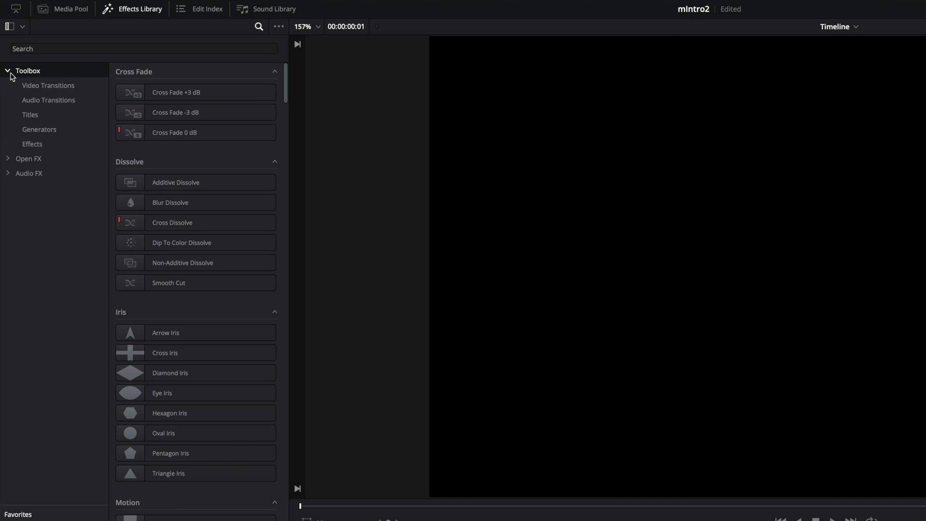
click(29, 115)
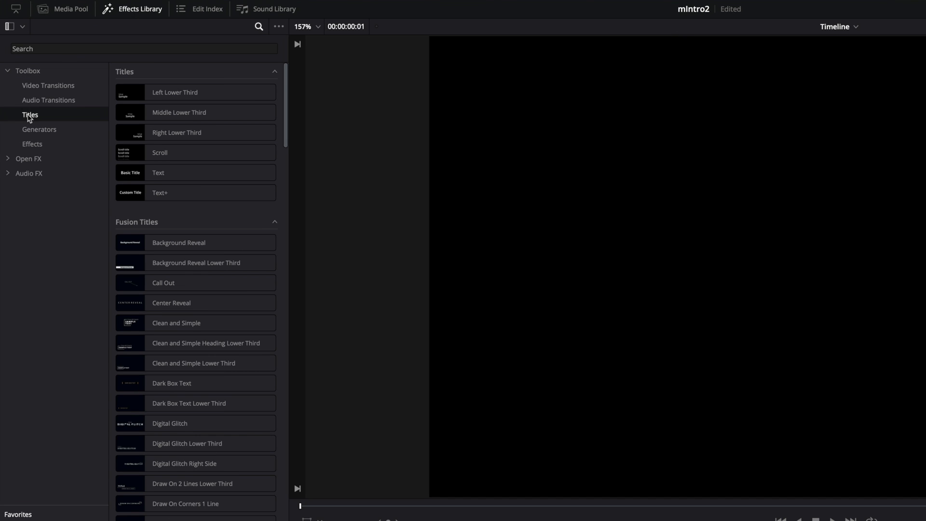
mouse_move(50, 49)
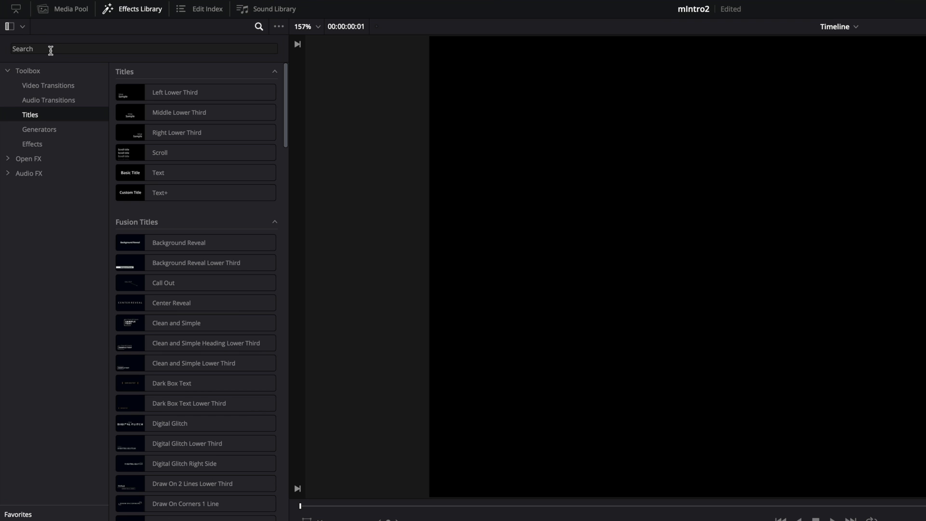
- Search the titles for 'min' and star MotionVFX/mIntro 2/Add-on_01 as a favourite
text(mintro)
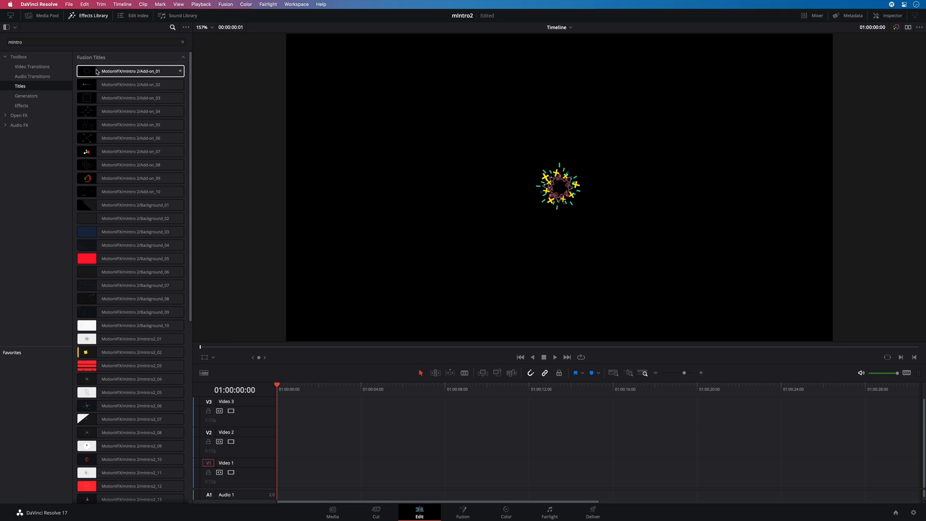
click(185, 27)
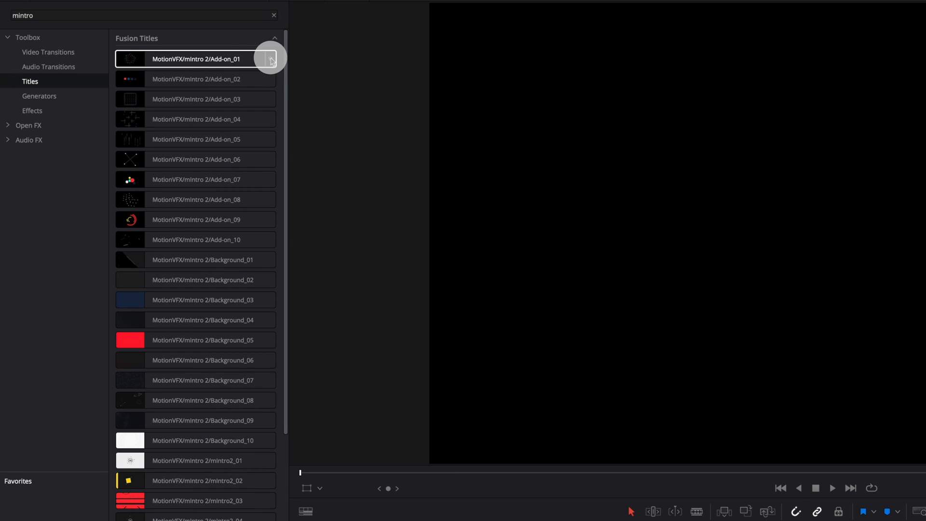
click(271, 58)
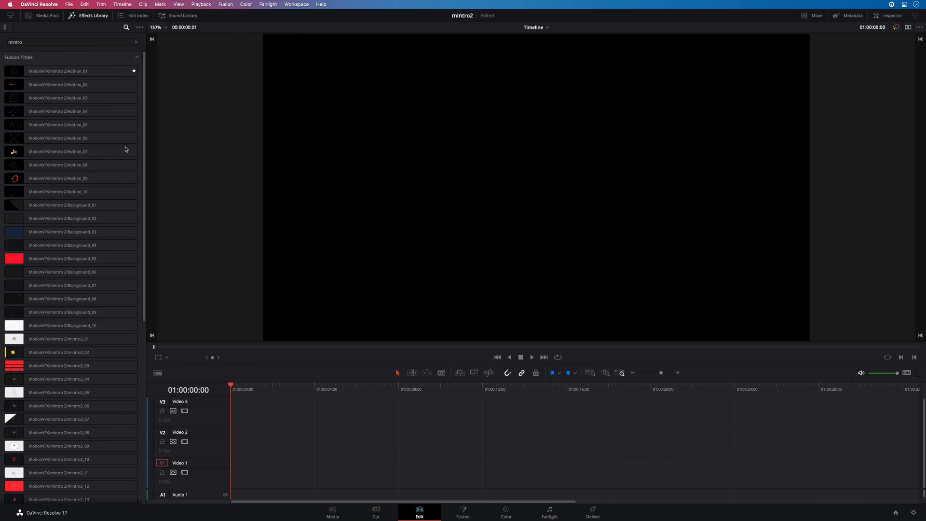
scroll(down, 3)
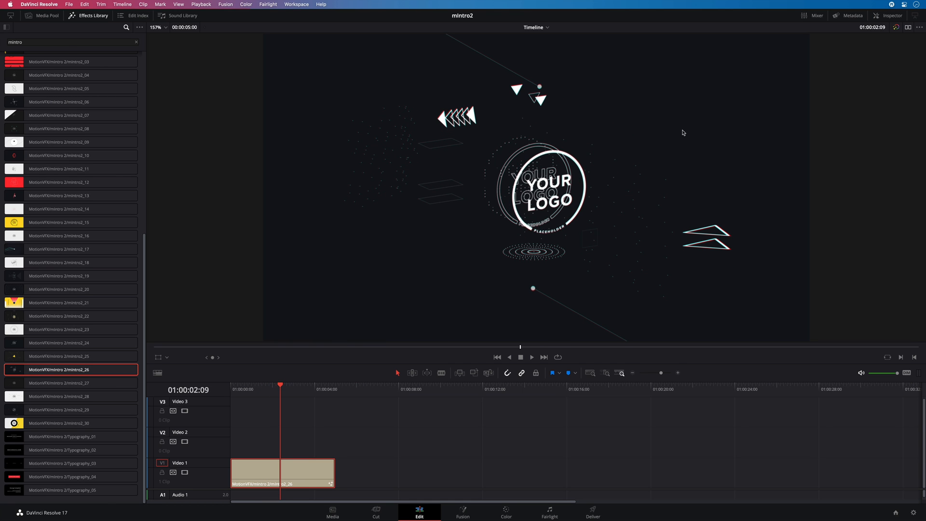
- Open the title clip's Inspector, re-enable the In animation, and expand Content Controls
click(890, 15)
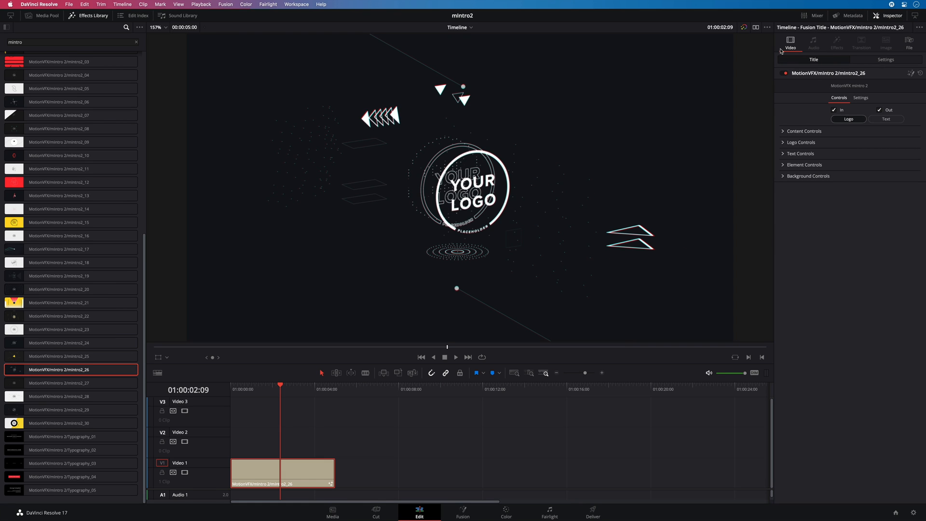
mouse_move(759, 139)
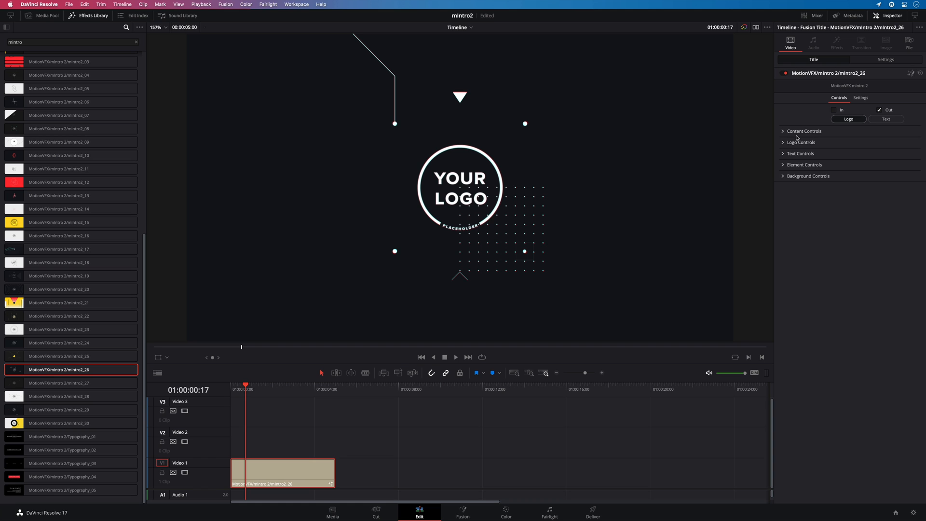
click(834, 109)
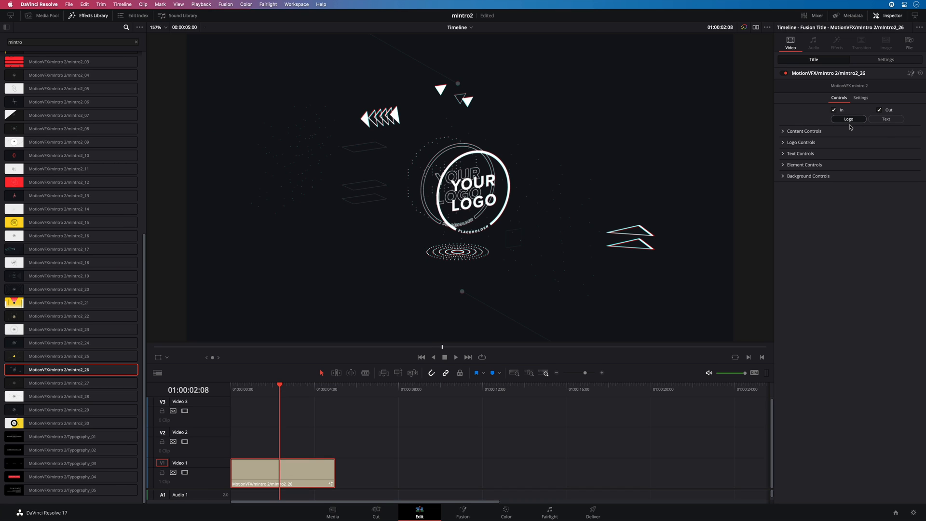
mouse_move(784, 135)
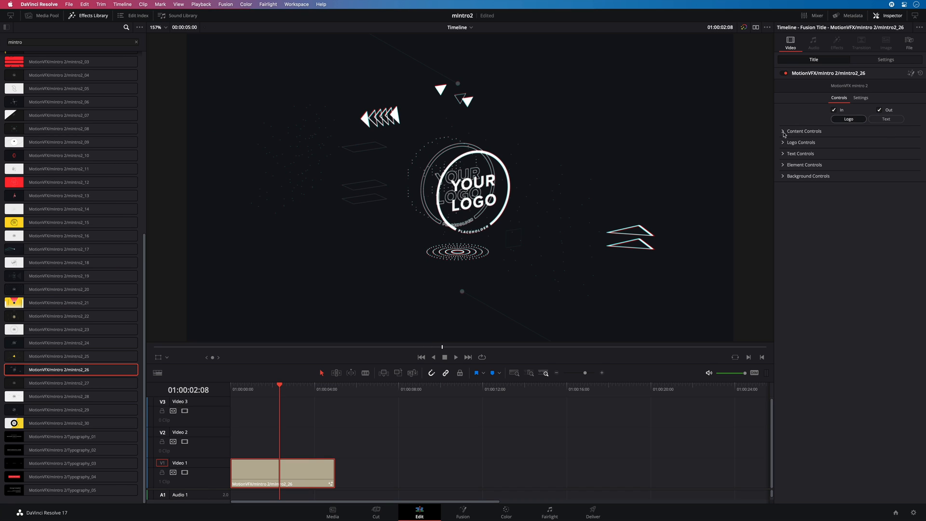
click(783, 131)
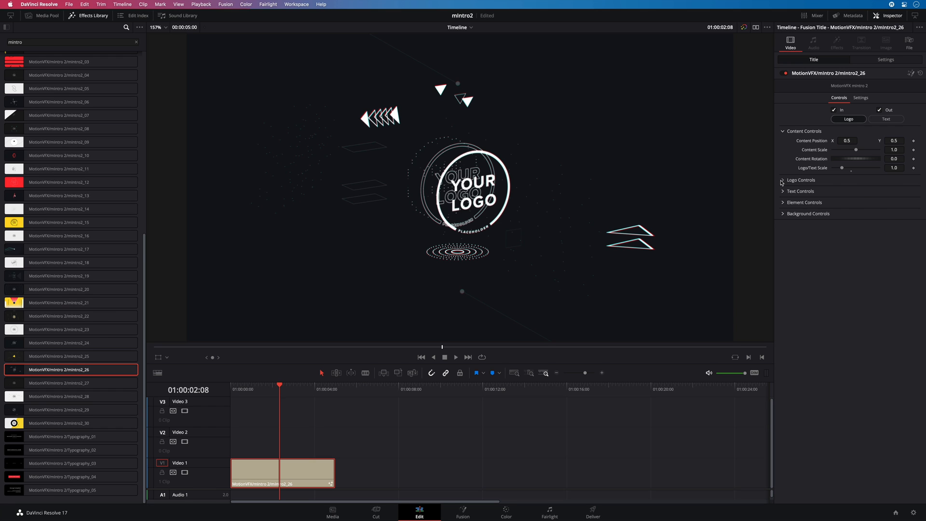
- Load Moon.png as the title's logo through Logo Controls
click(800, 180)
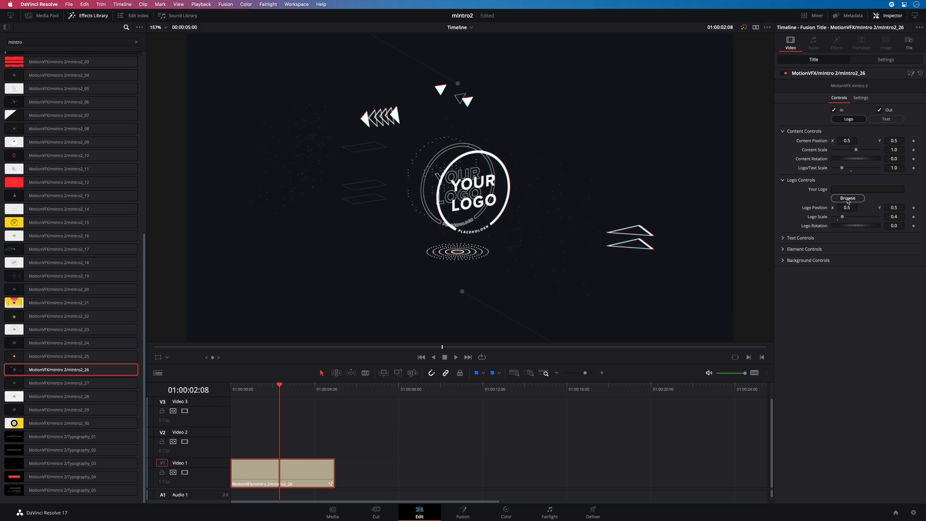
click(848, 198)
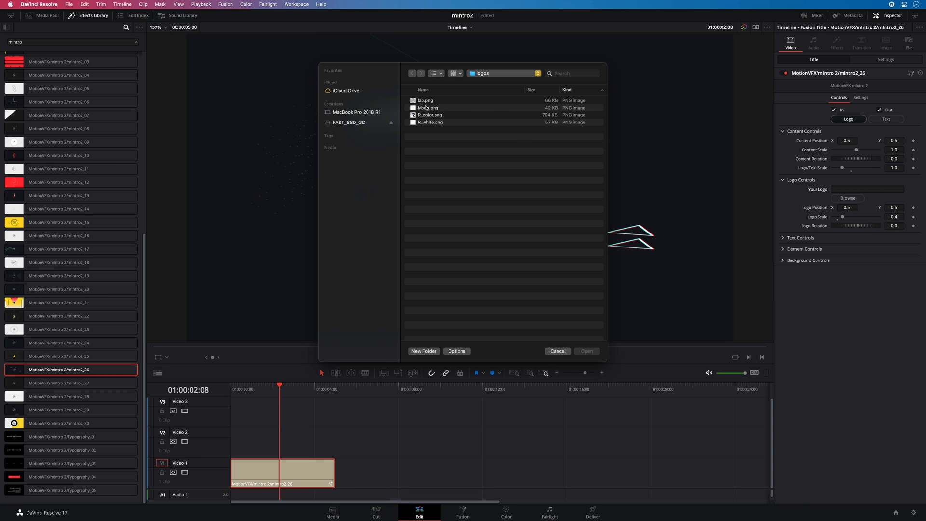
click(427, 107)
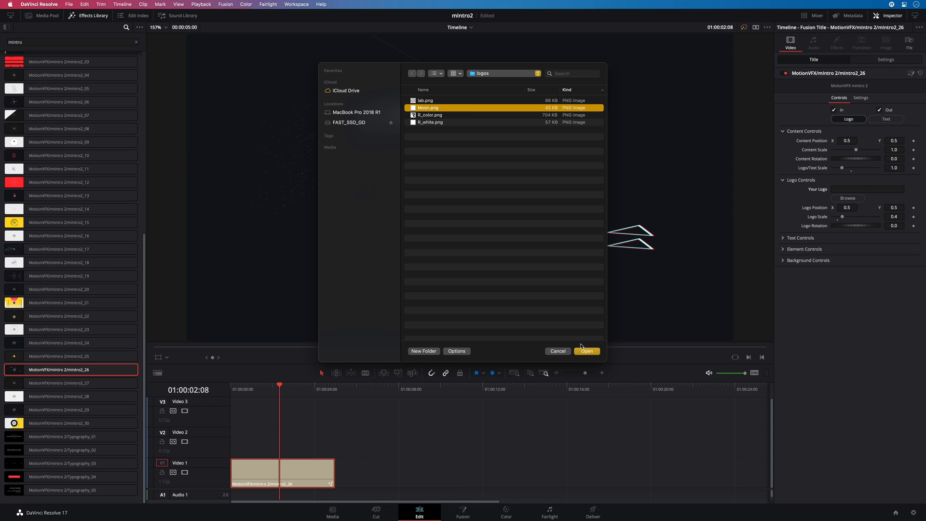
click(586, 350)
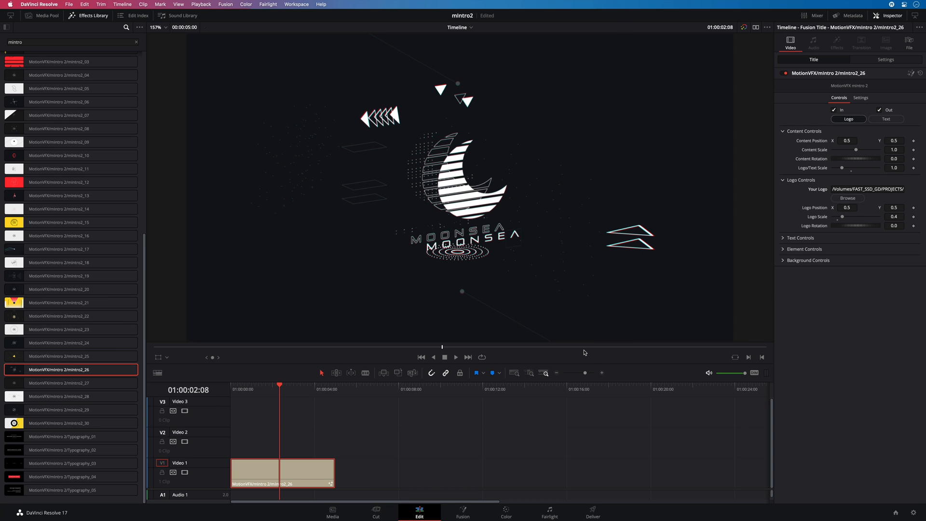
mouse_move(507, 248)
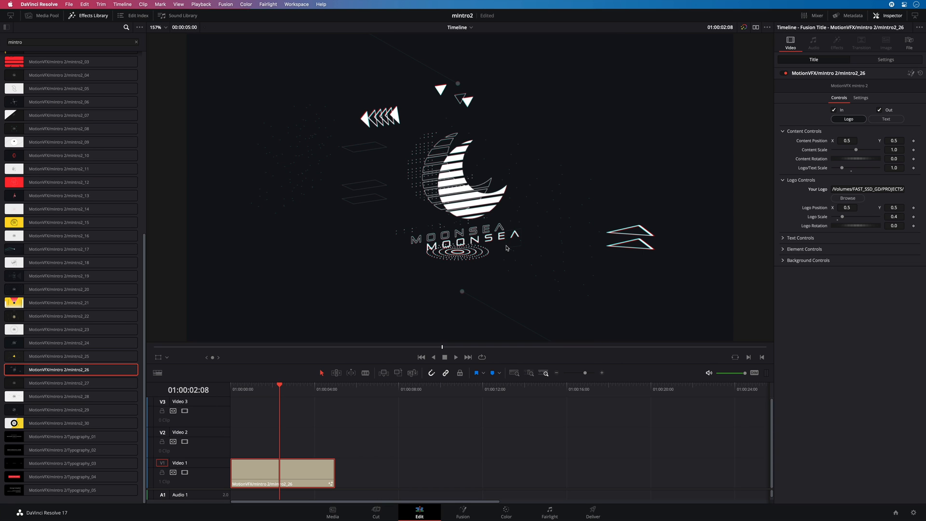
mouse_move(528, 236)
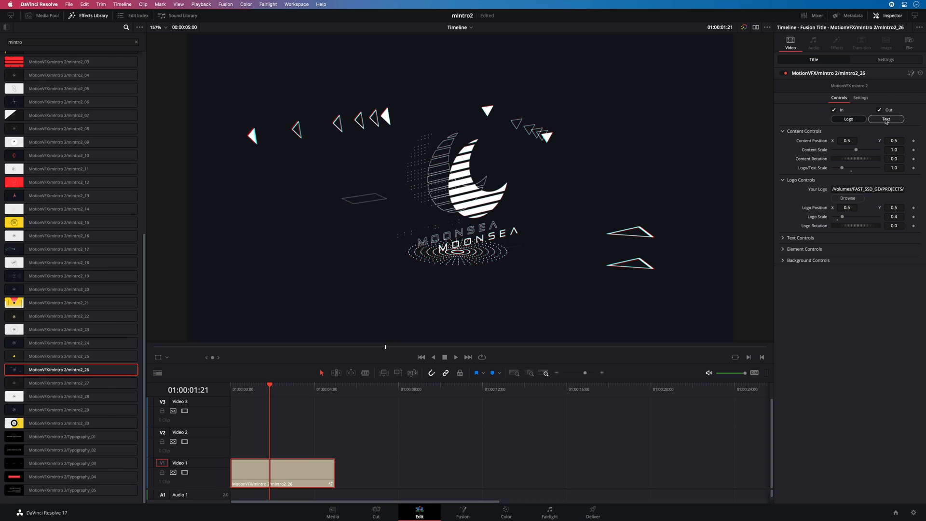
- Show text reading 'MoonSea' in Montserrat, then expand the element colour settings
click(886, 118)
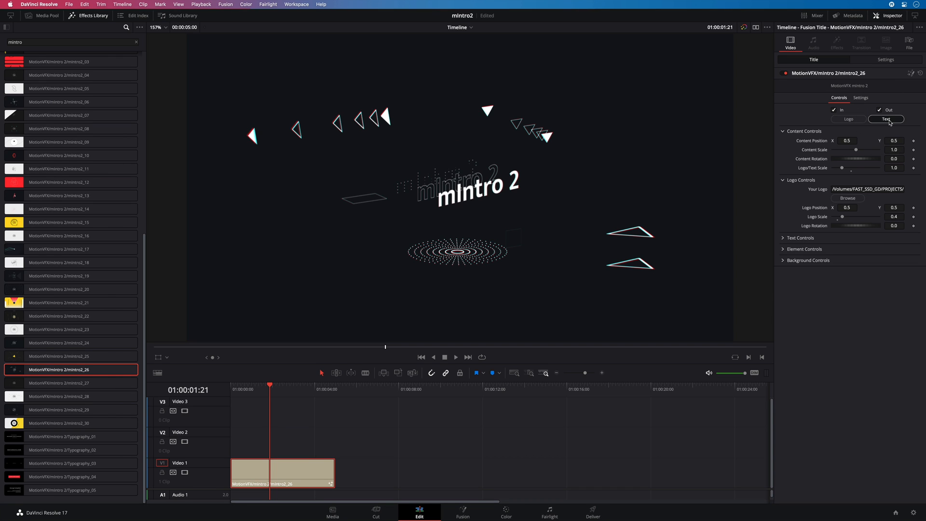
click(800, 237)
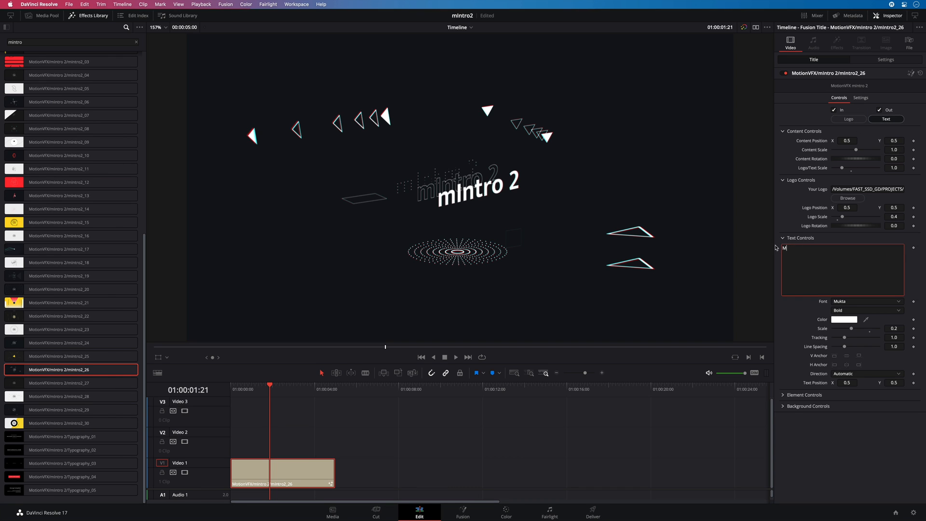
text(MoonSea)
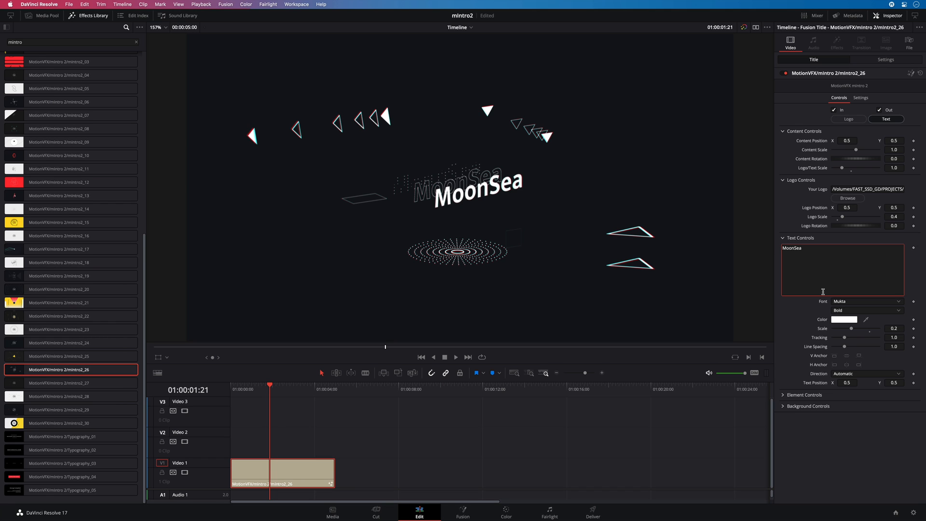
click(866, 300)
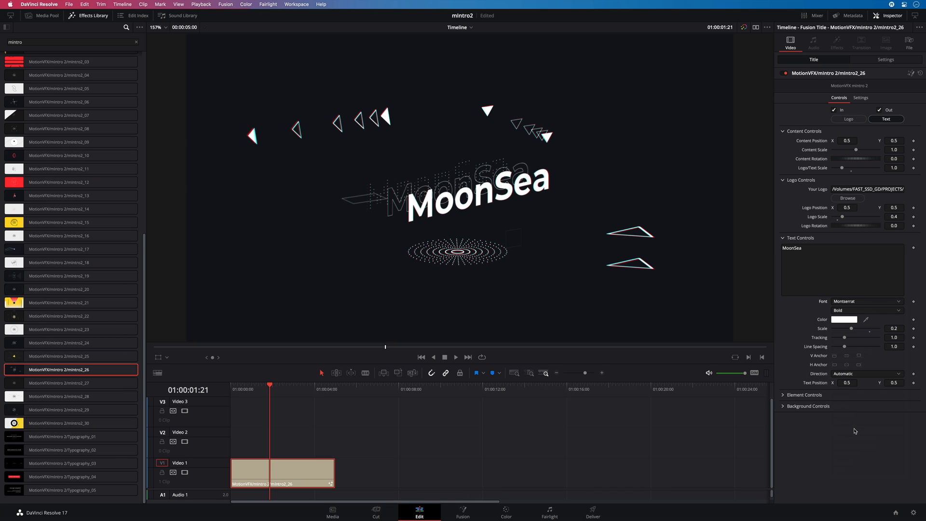
click(803, 395)
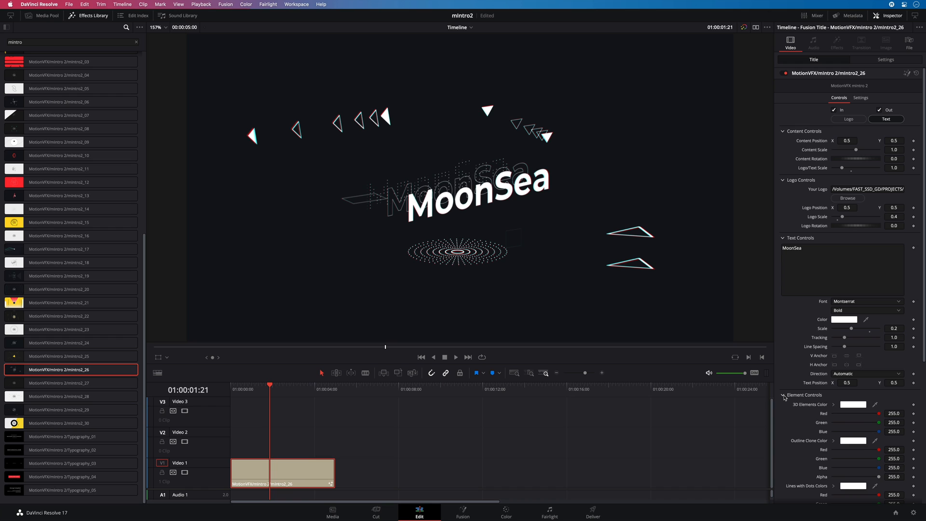
scroll(down, 3)
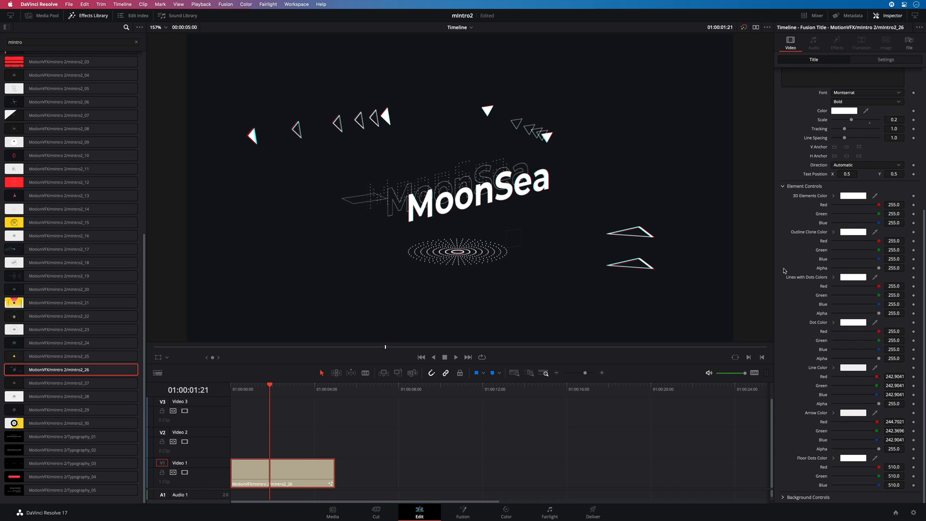
mouse_move(786, 267)
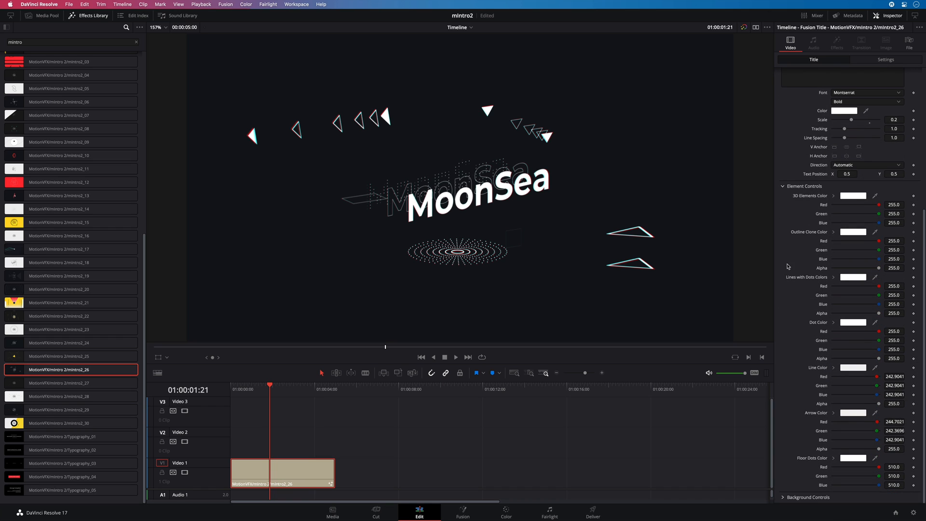
scroll(up, 3)
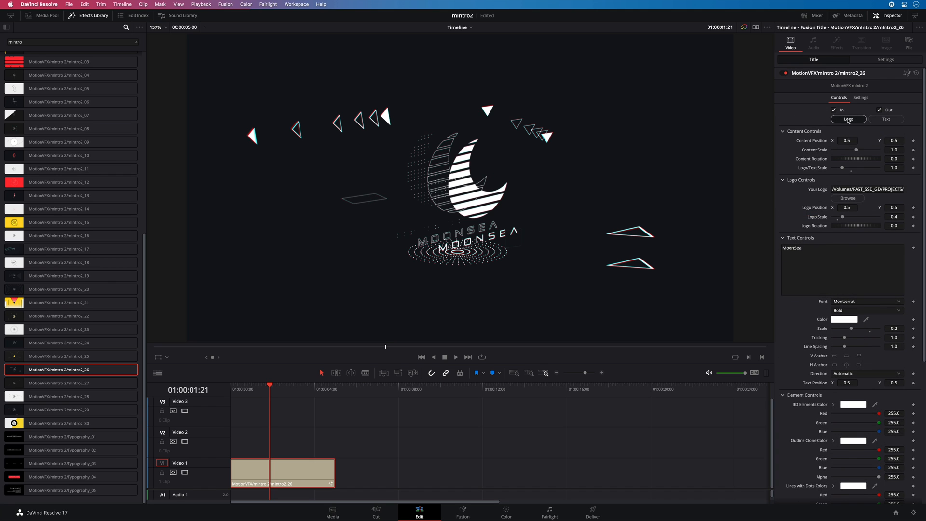
- Colour the 3D elements red, outline clone, arrows and floor dots blue, lines and dots yellow
click(782, 179)
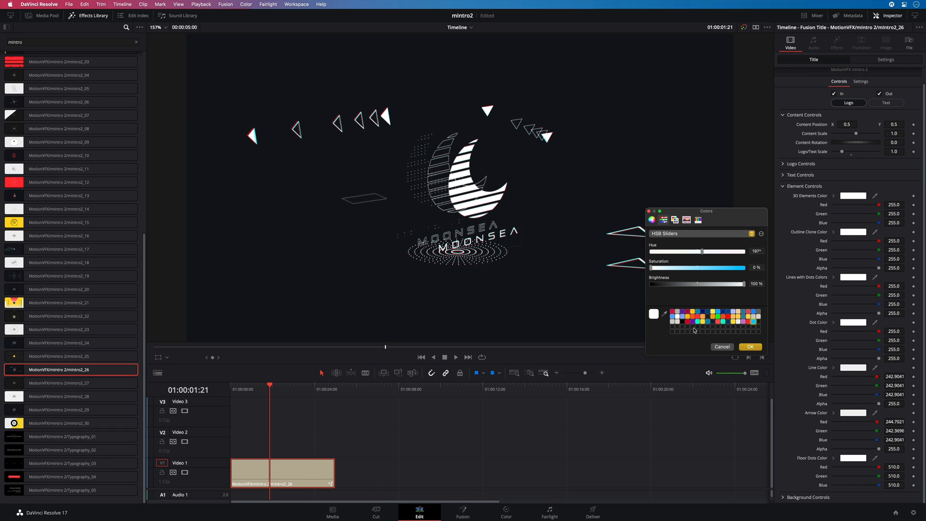
click(750, 347)
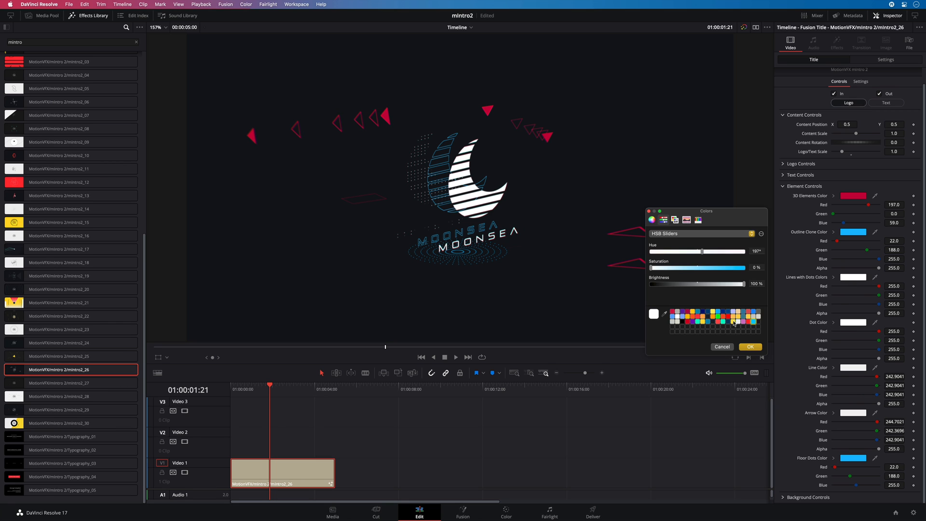
click(750, 346)
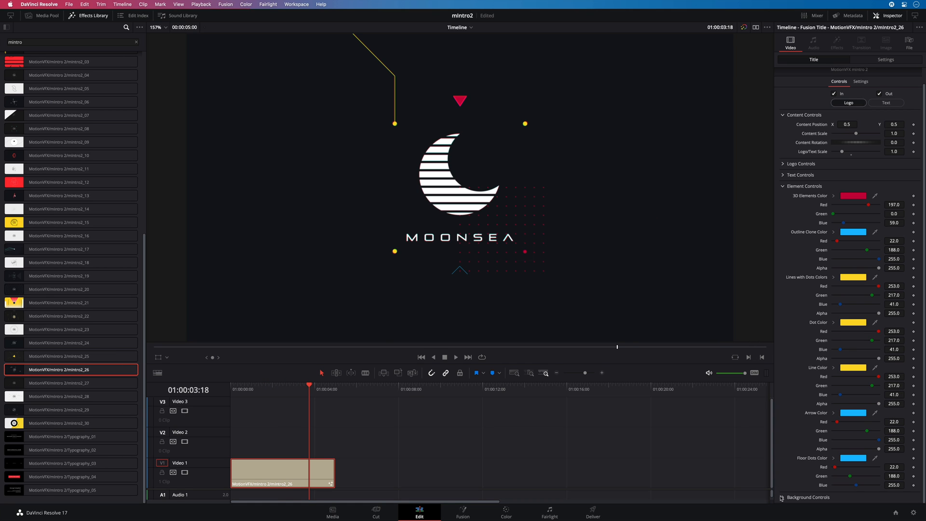
- Set the title's Background Color to a dark navy blue
scroll(down, 3)
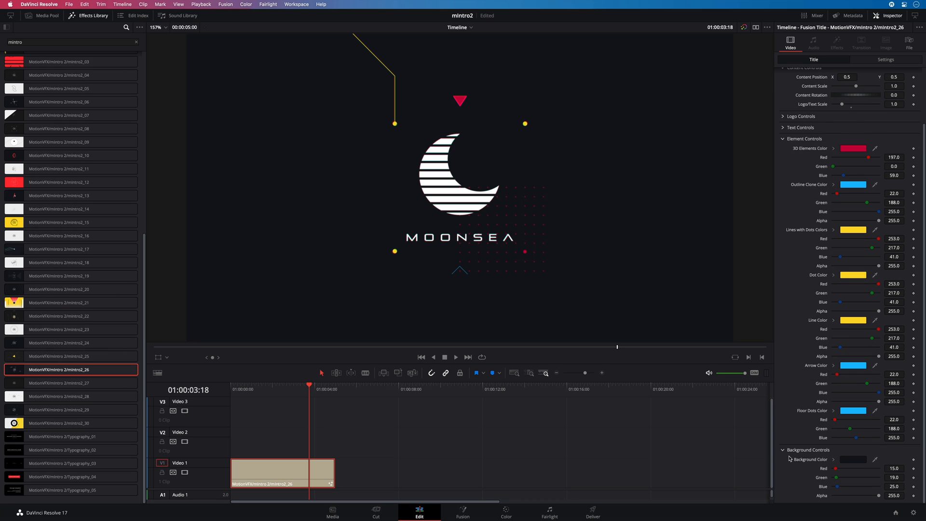
click(853, 460)
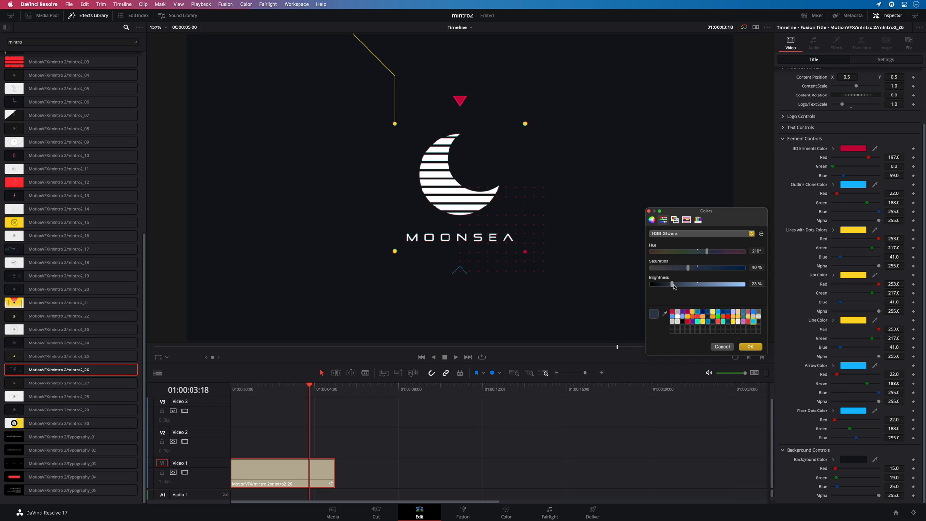
click(750, 347)
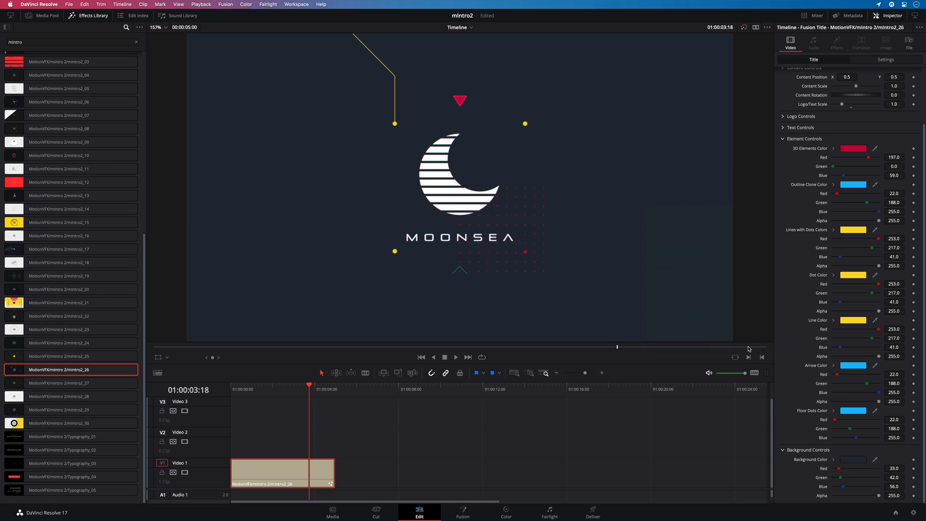
mouse_move(287, 379)
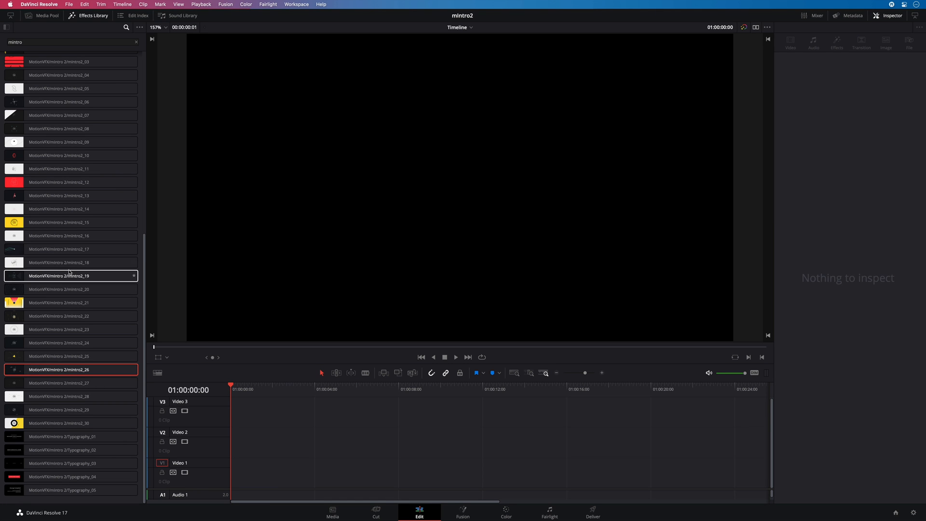
- Preview the background presets and place mIntro 2 Background_04 on Video 1
scroll(up, 3)
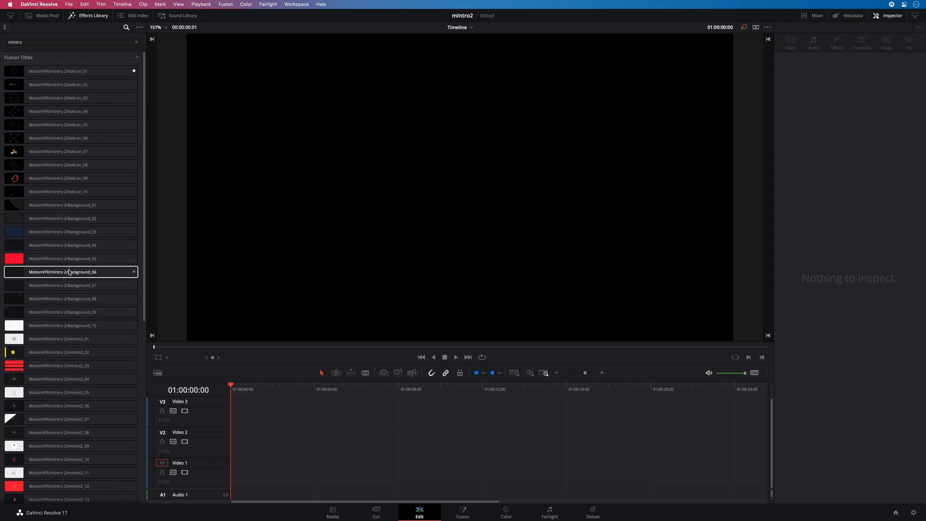
click(70, 312)
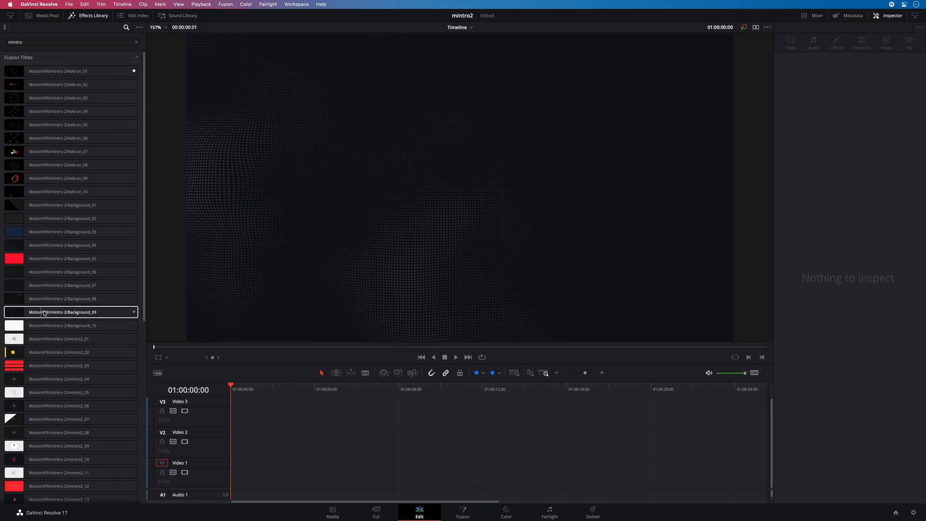
click(70, 272)
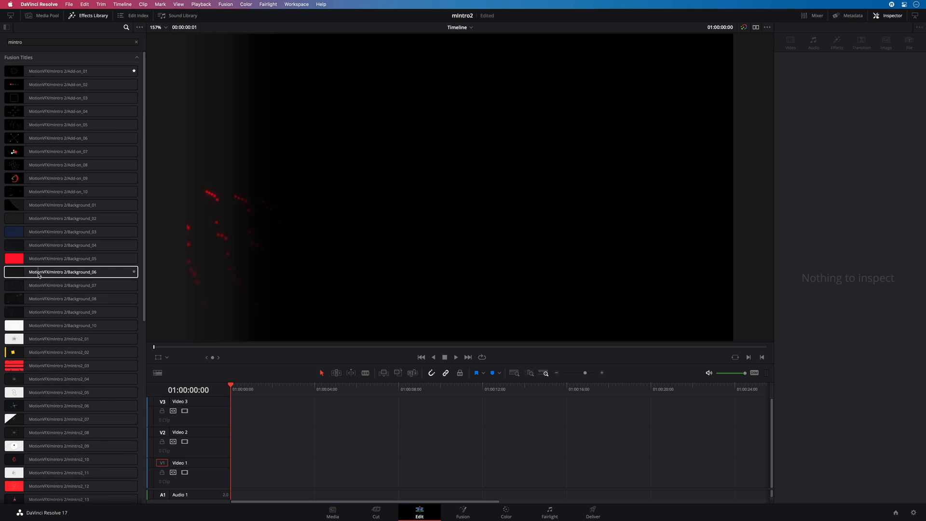
click(63, 218)
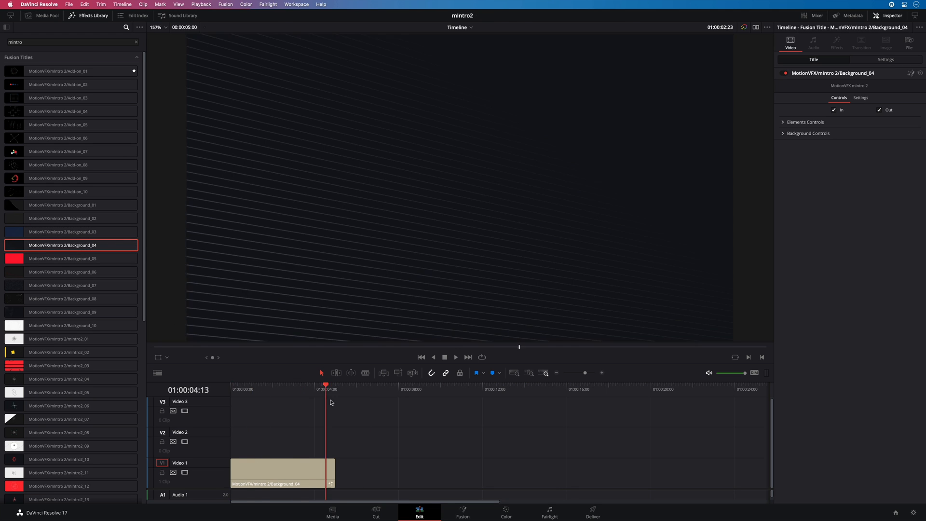
- Extend Background_04 to about nine seconds and select it for inspection
click(426, 389)
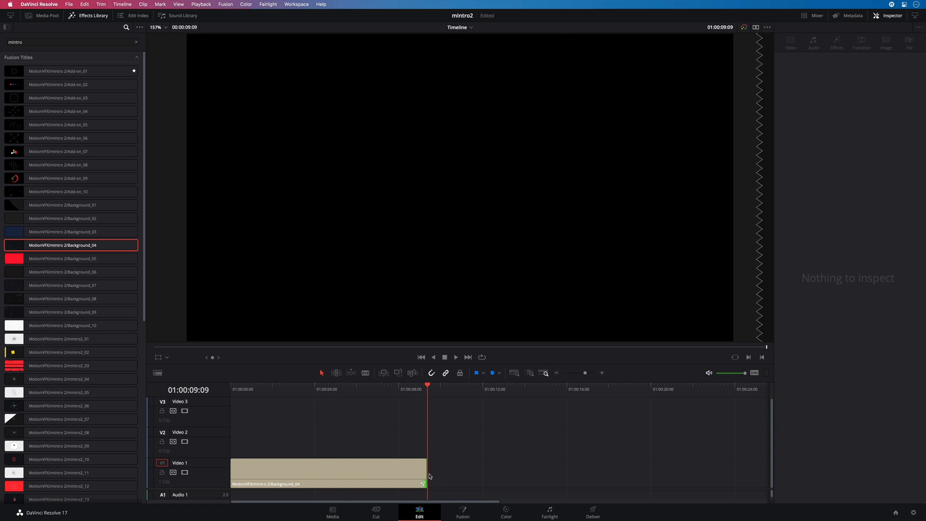
click(300, 390)
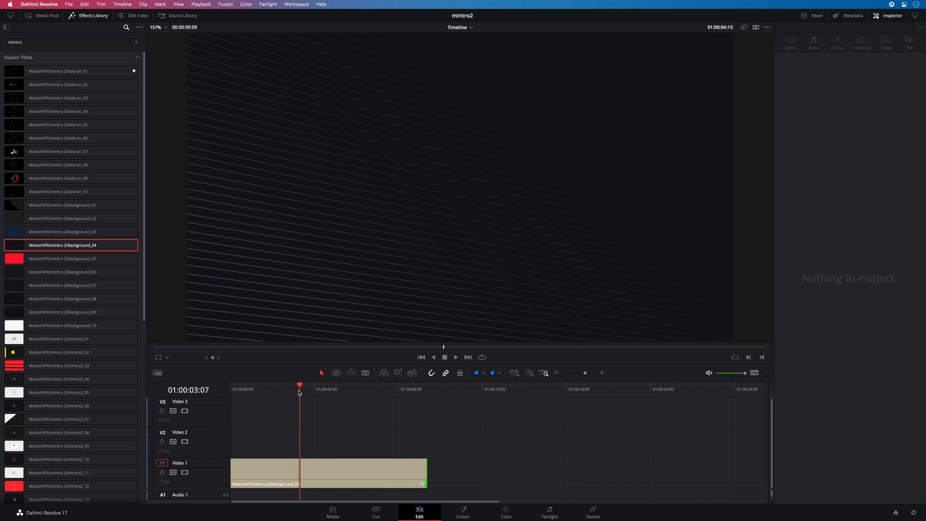
click(325, 472)
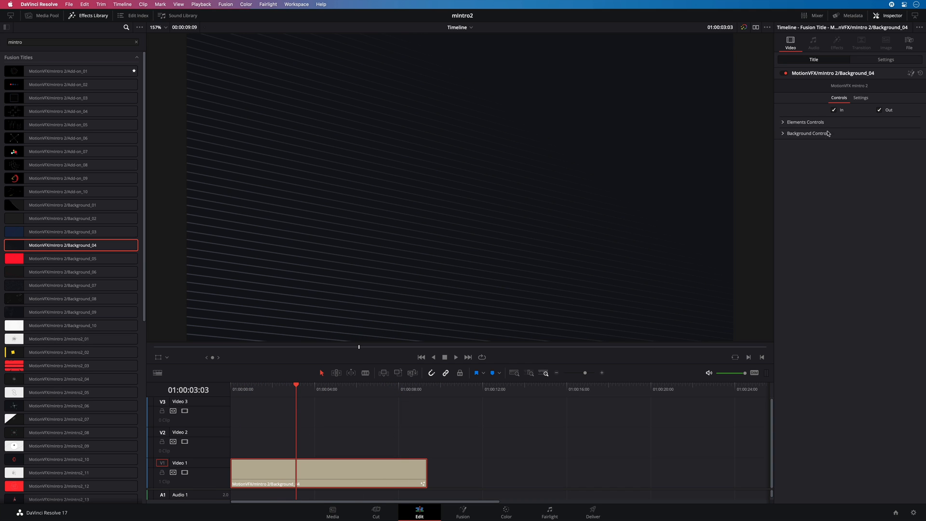
- Uncheck Background_04's In and Out animations and set a dark bluish background colour
click(833, 110)
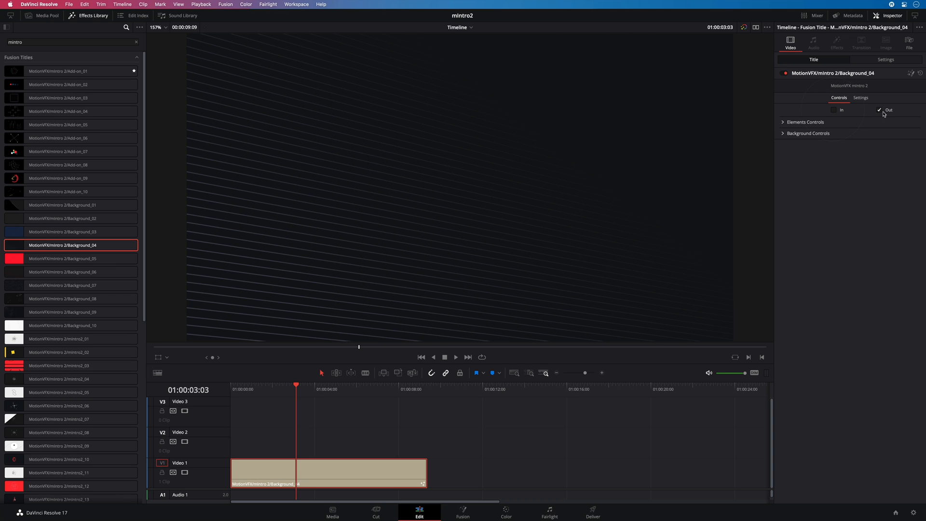
click(879, 110)
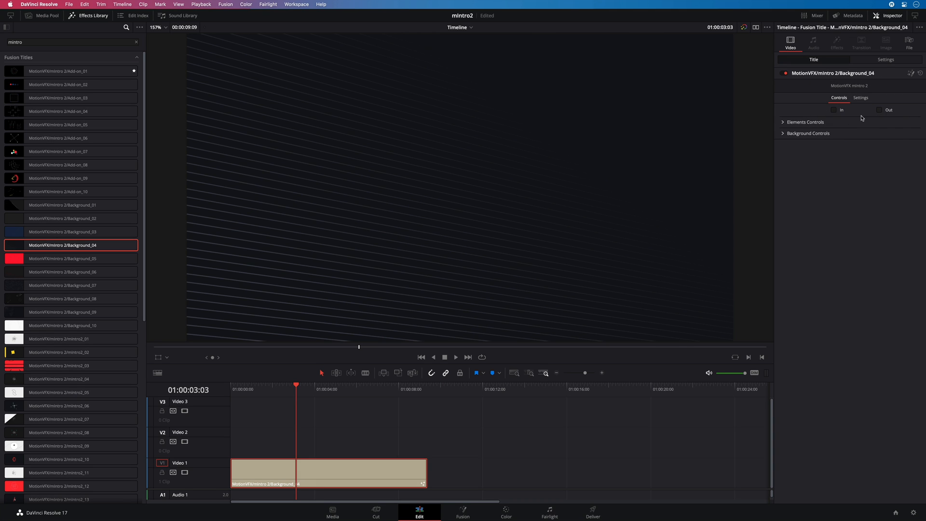
click(805, 121)
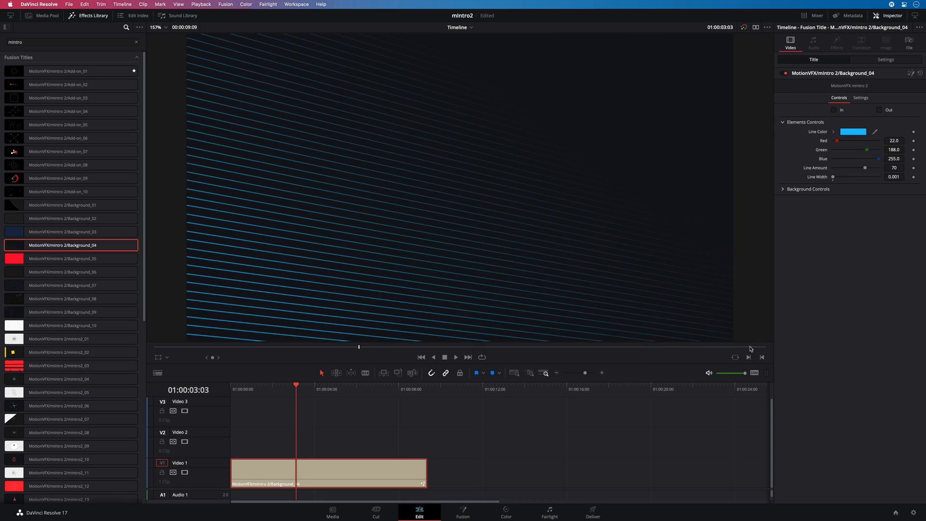
click(852, 198)
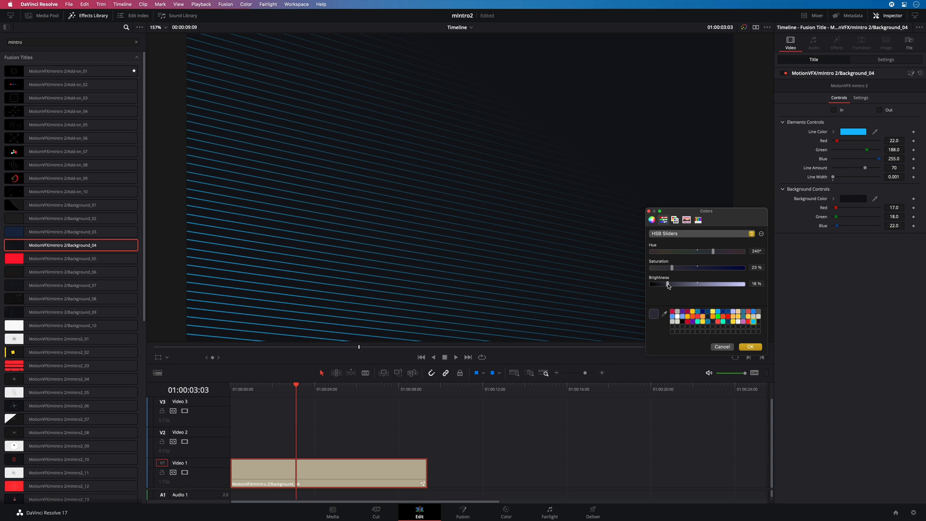
click(751, 347)
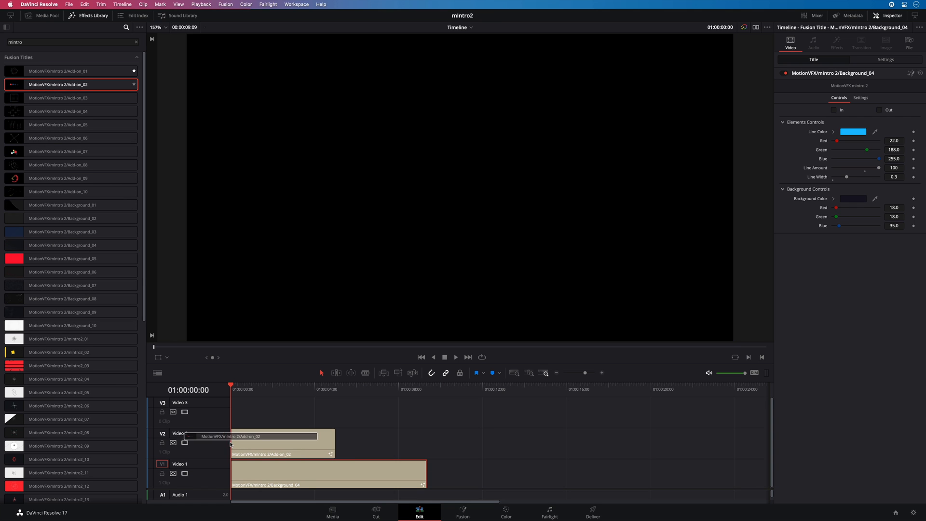
- Recolour Add-on_02's dots red, blue, yellow and teal, and Add-on_07's circle bright blue
click(270, 390)
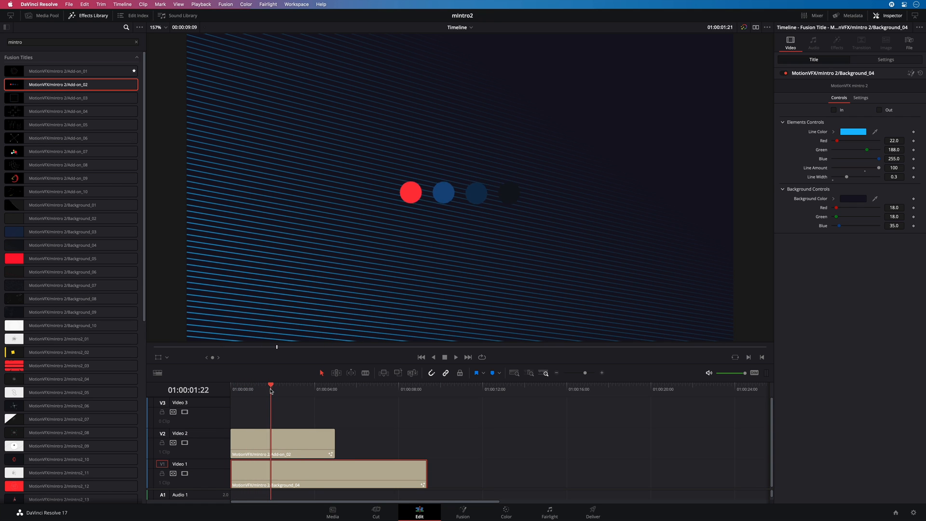
click(282, 442)
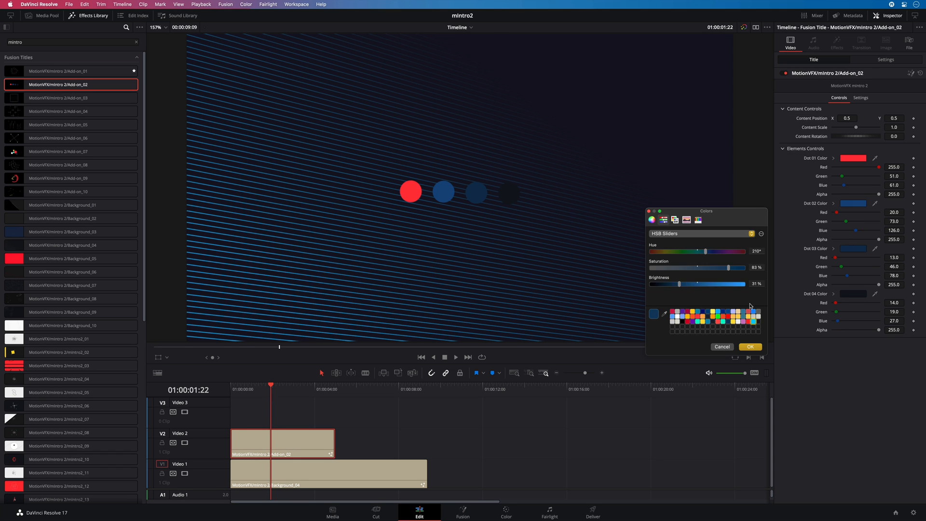
click(749, 347)
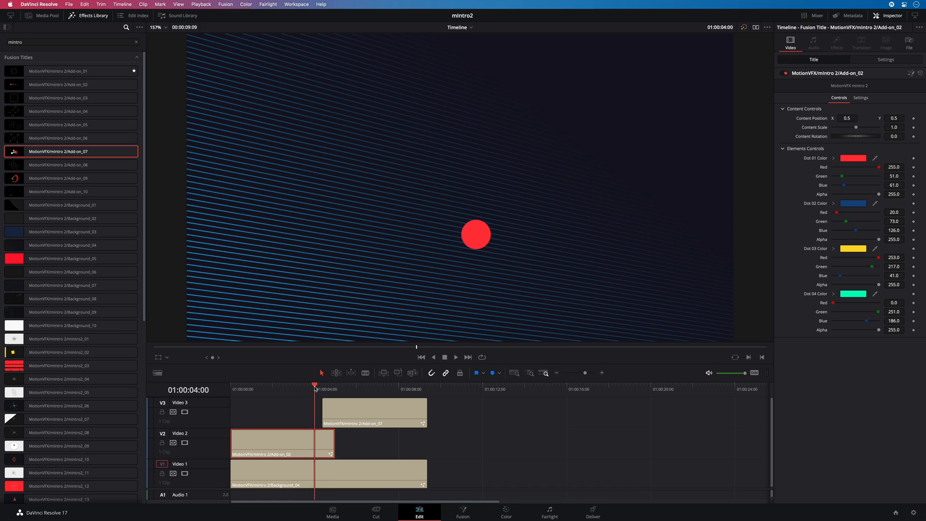
click(328, 385)
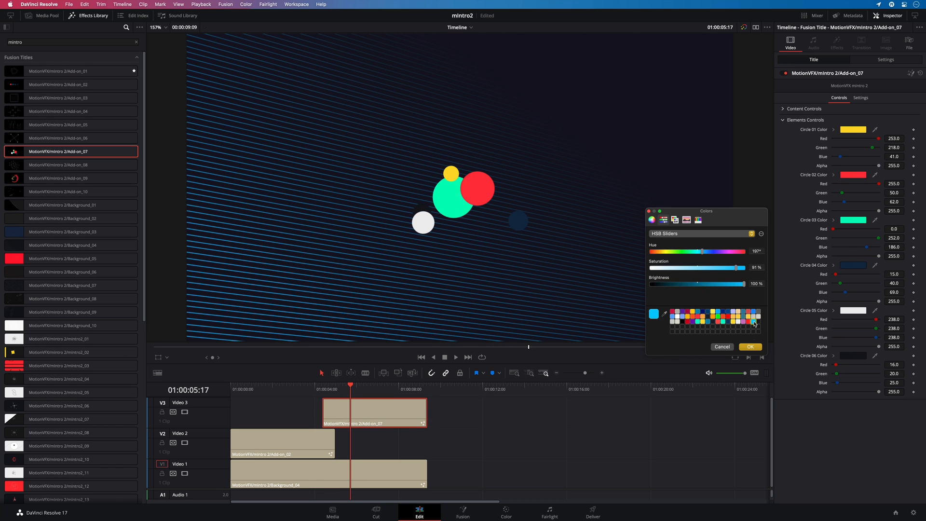
click(750, 347)
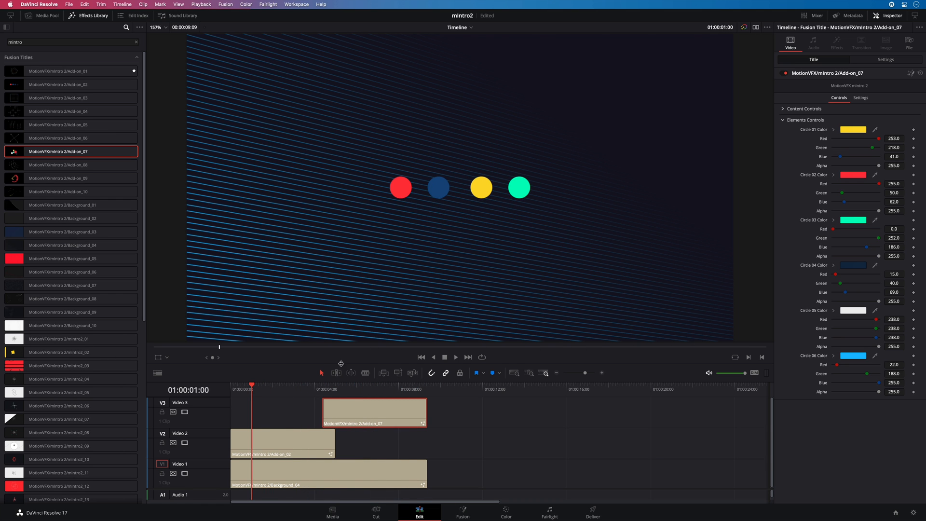
- Add the Typography_03 title on a new V4 track, about eight seconds long, and expand its layout settings
scroll(down, 3)
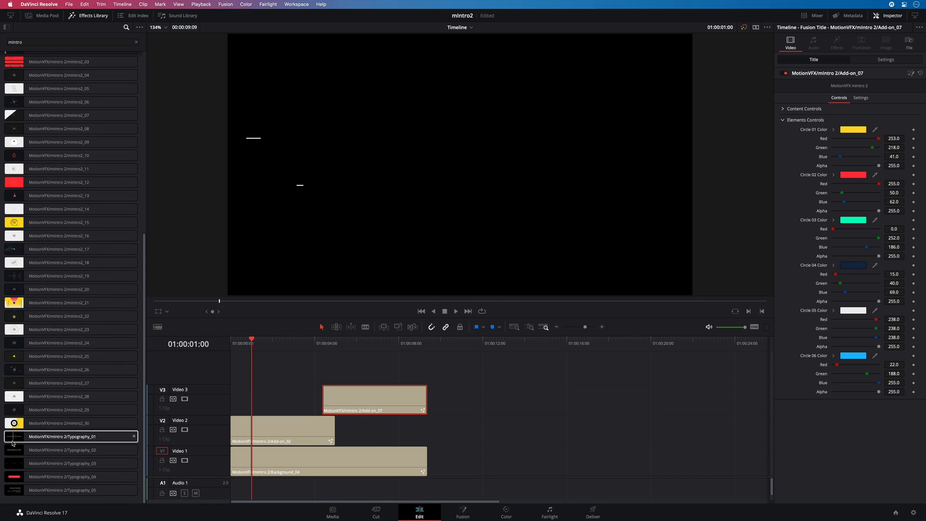
click(71, 463)
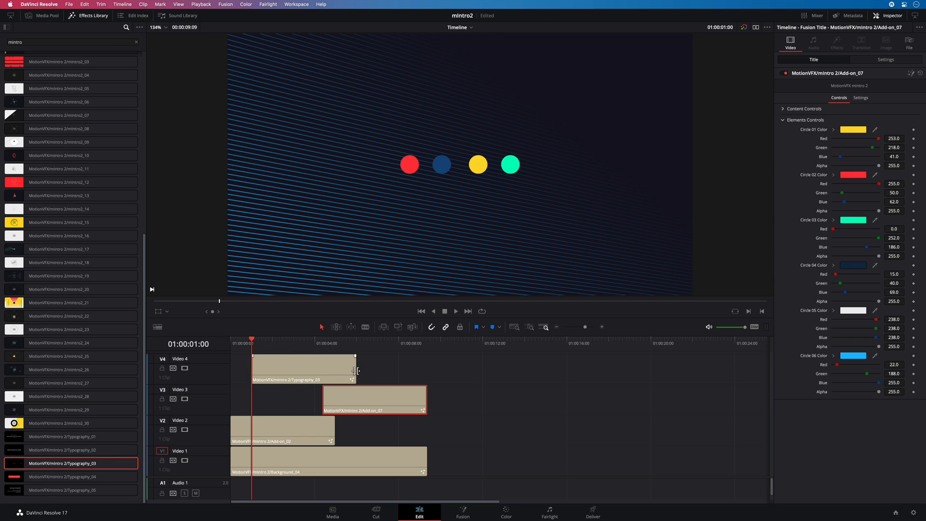
click(331, 365)
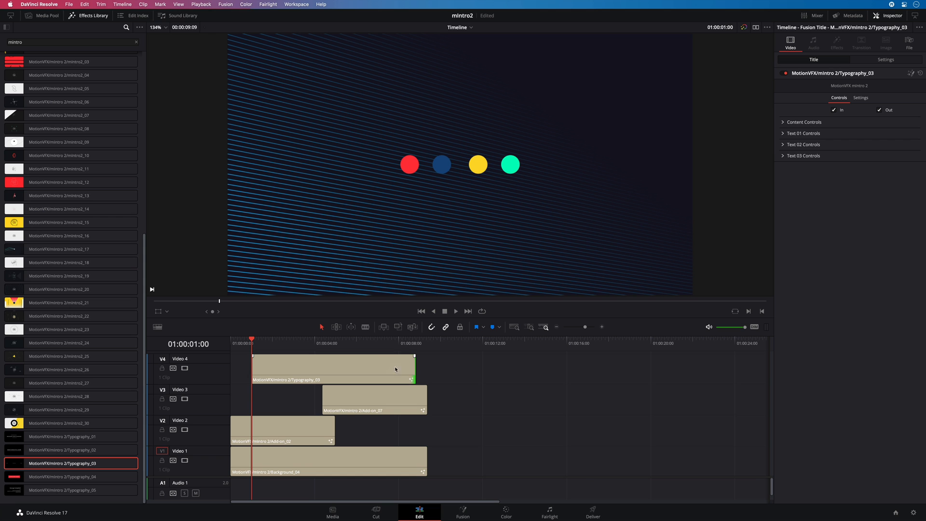
click(784, 122)
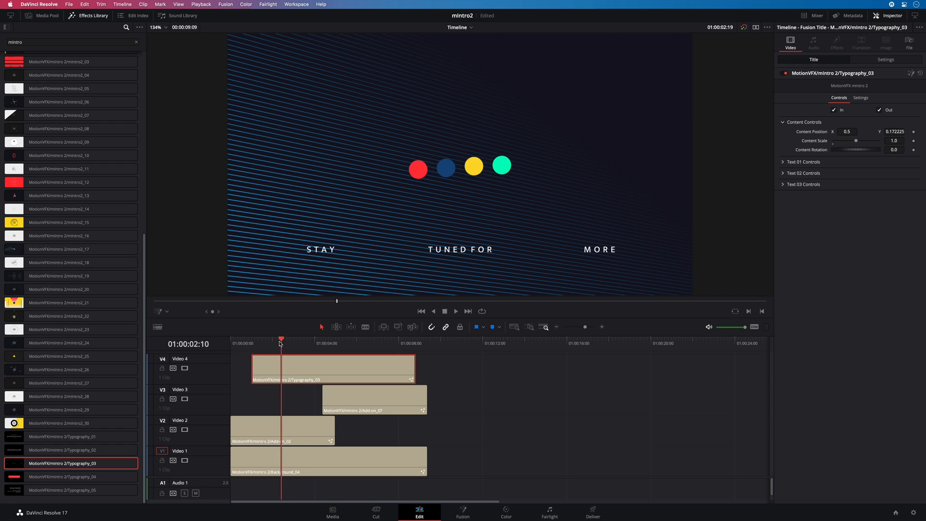
- Retype the title as 'STREAM WILL START SOON' in ExtraBold, with Content Scale about 1.2
click(322, 338)
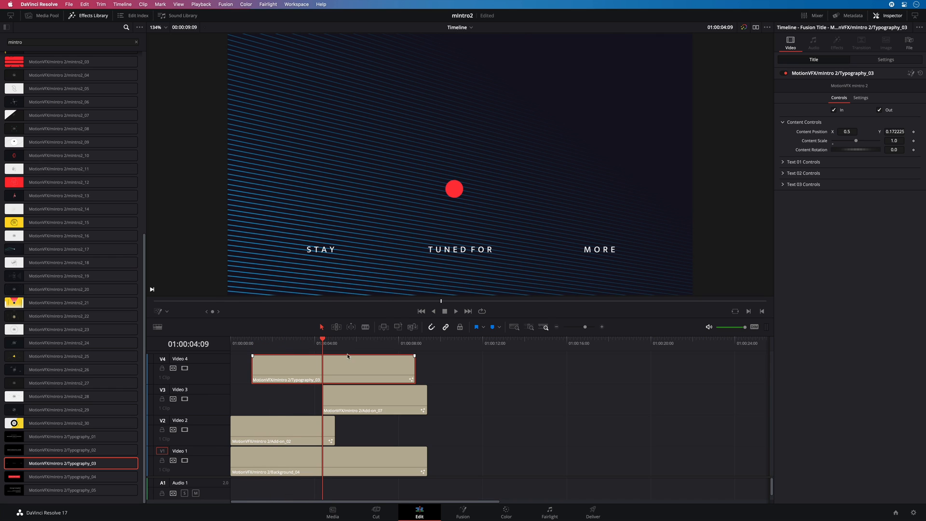
click(805, 161)
text(STREAM)
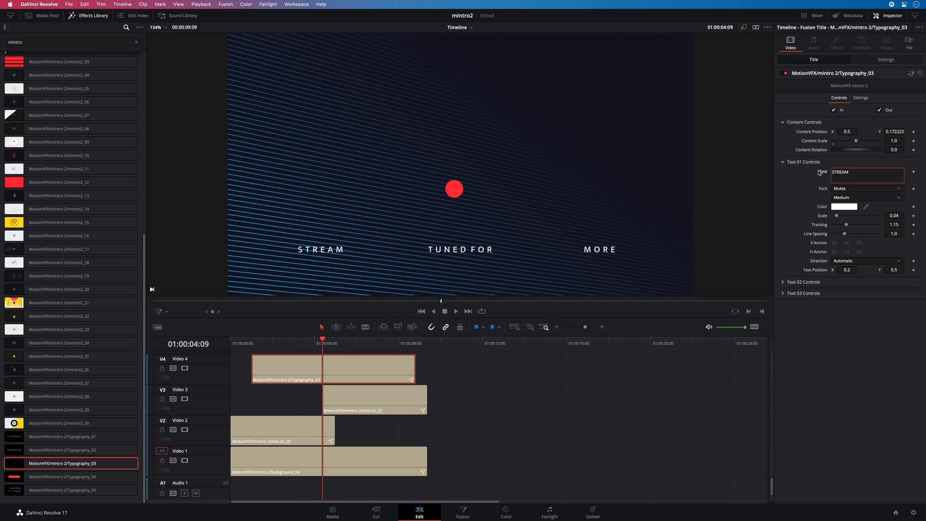
click(866, 197)
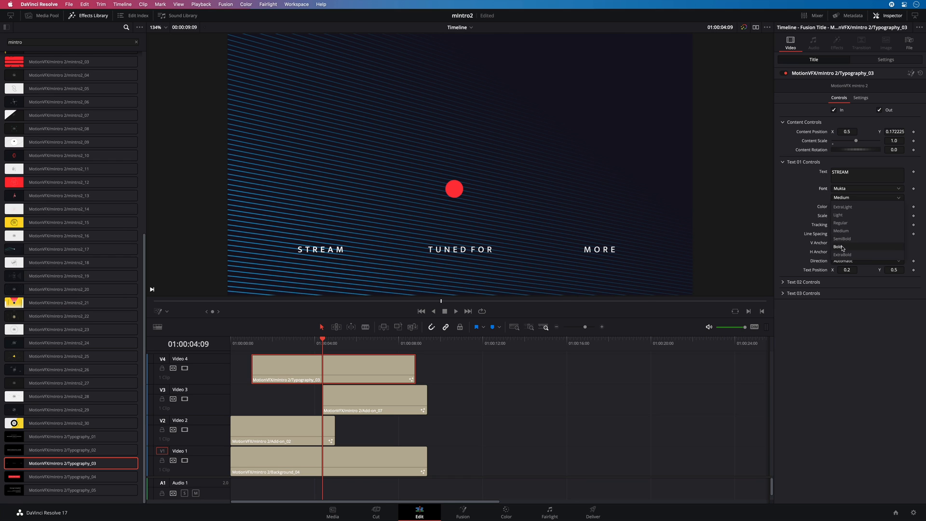
click(842, 255)
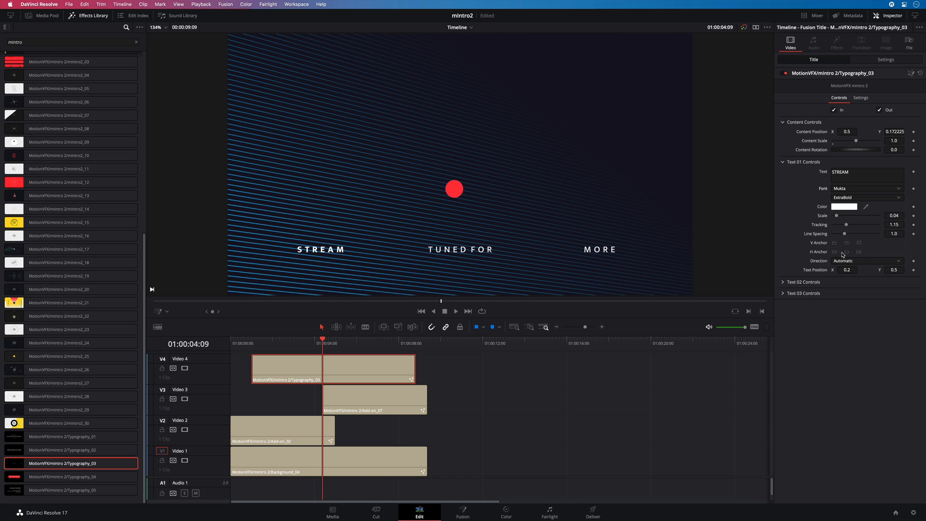
mouse_move(793, 276)
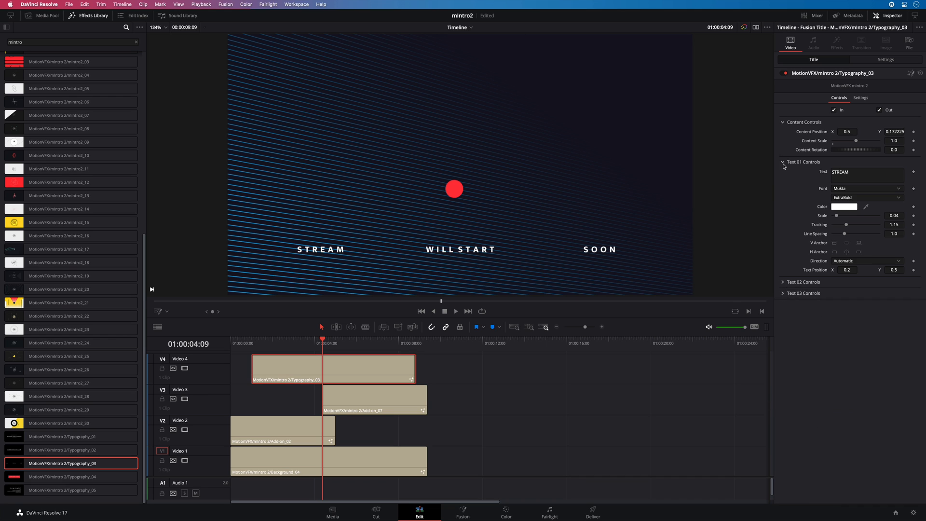
click(782, 162)
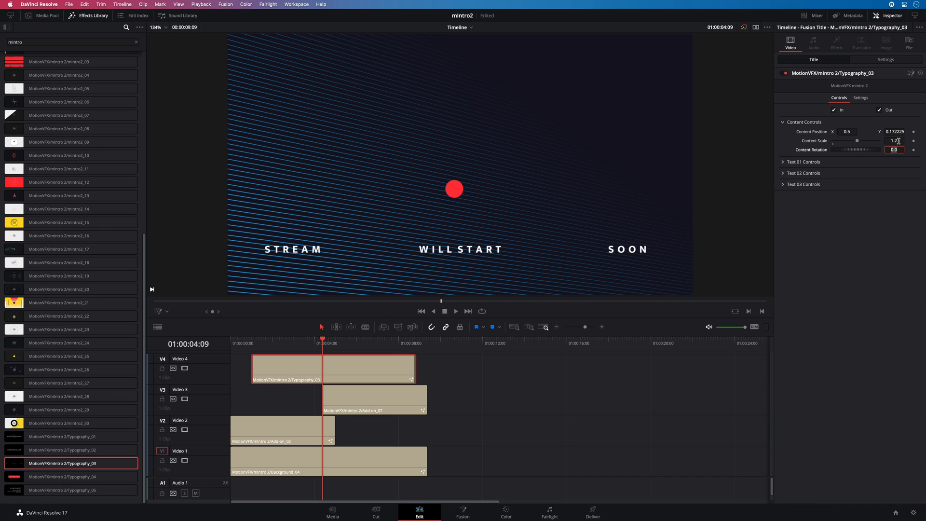
click(261, 339)
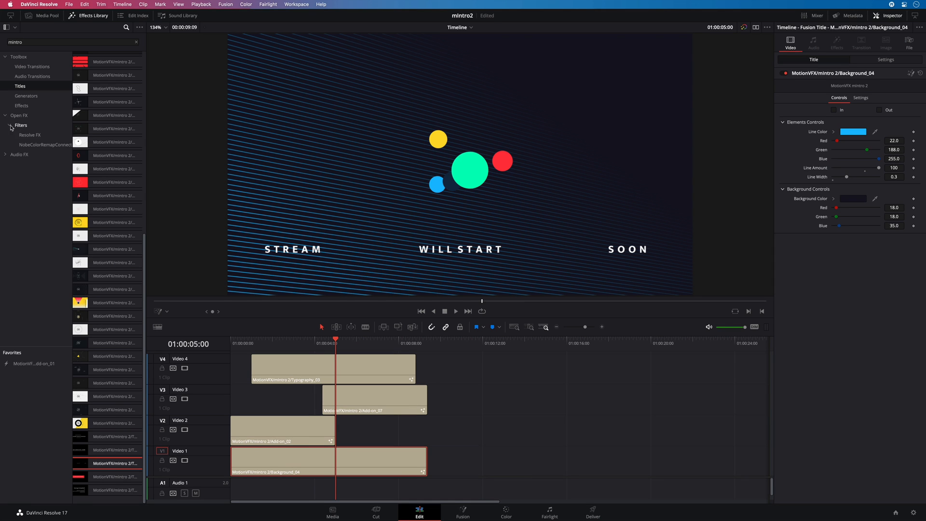
- Drag Resolve FX Stylize > Mirrors onto Background_04 and view its Effects settings
click(30, 135)
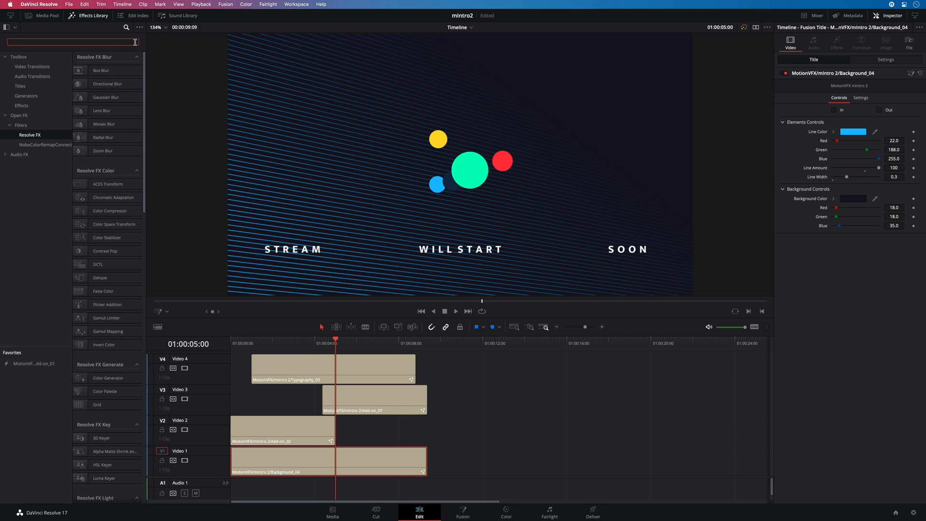
scroll(down, 3)
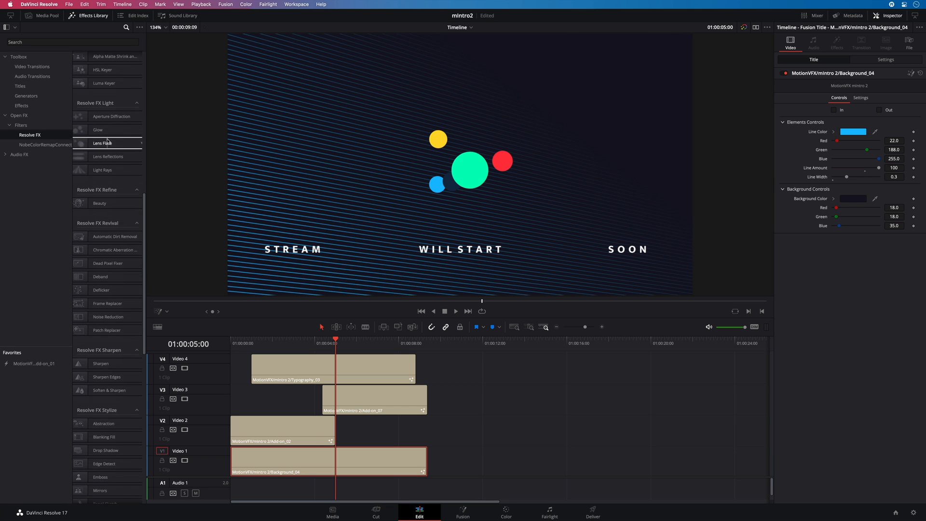
scroll(down, 3)
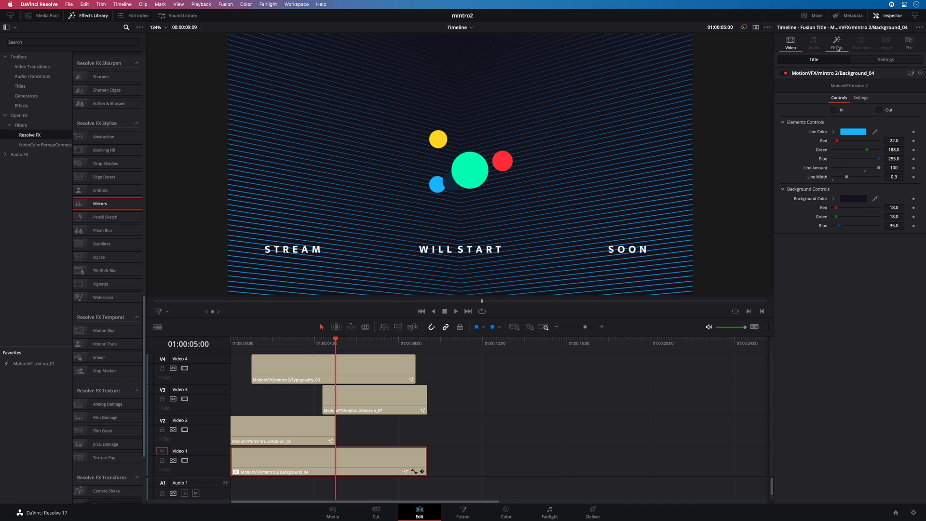
click(837, 42)
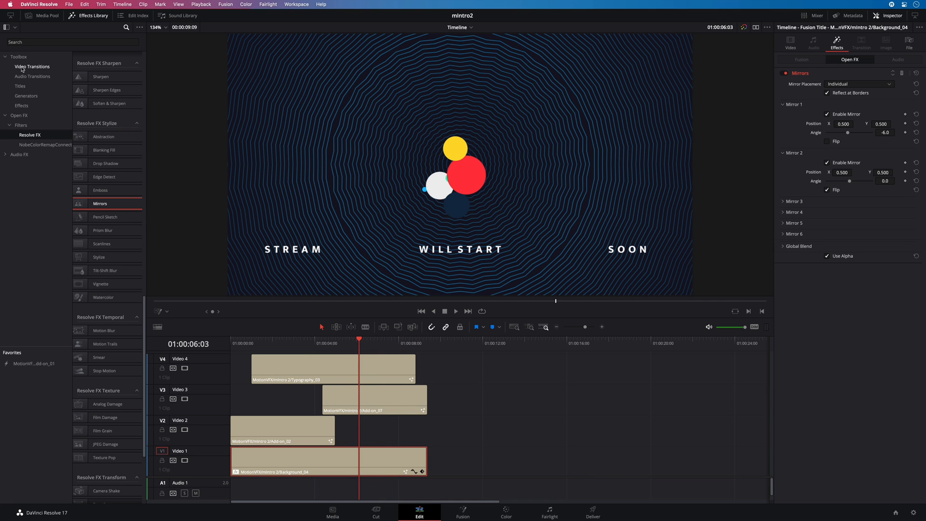
- Add mTransition Zoom/Drift Horizontal to both ends of the Typography_03 clip
click(32, 66)
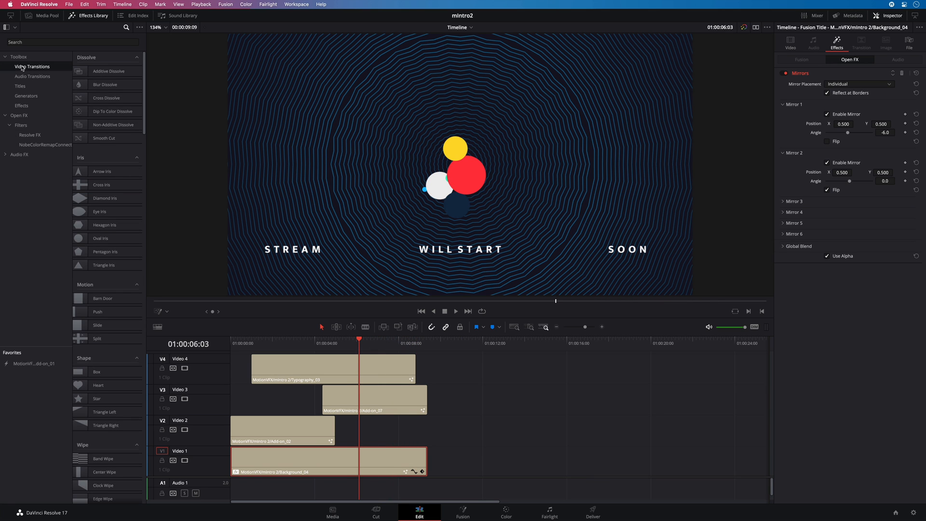
text(drift)
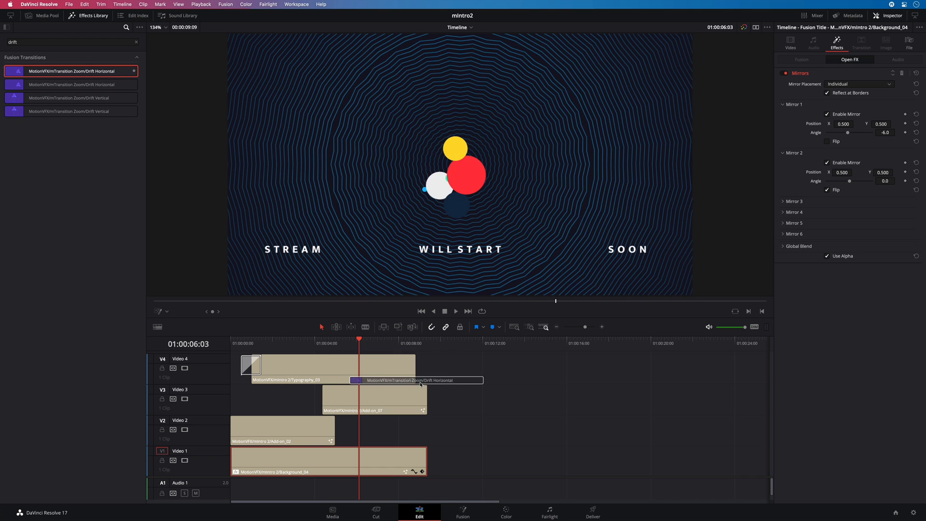
click(242, 343)
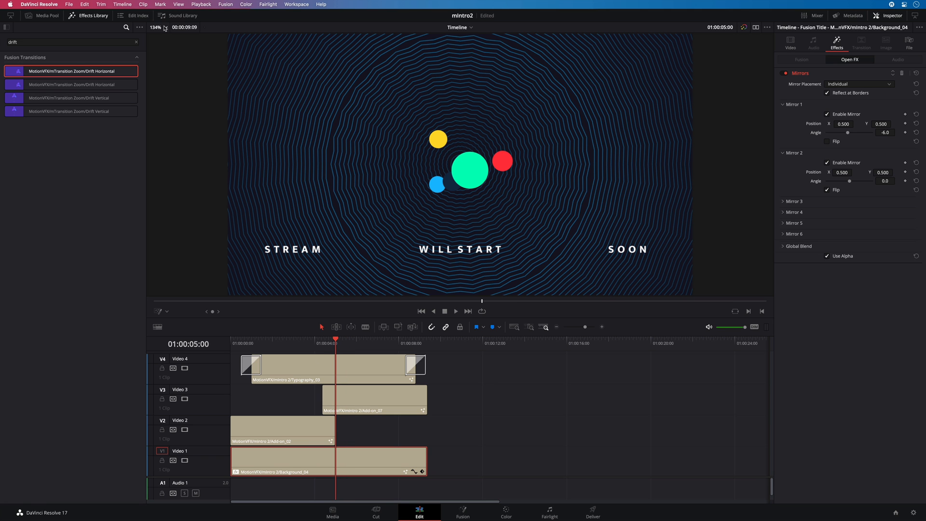
- Preview the intro, then set Background_04's Line Color to purple
click(69, 7)
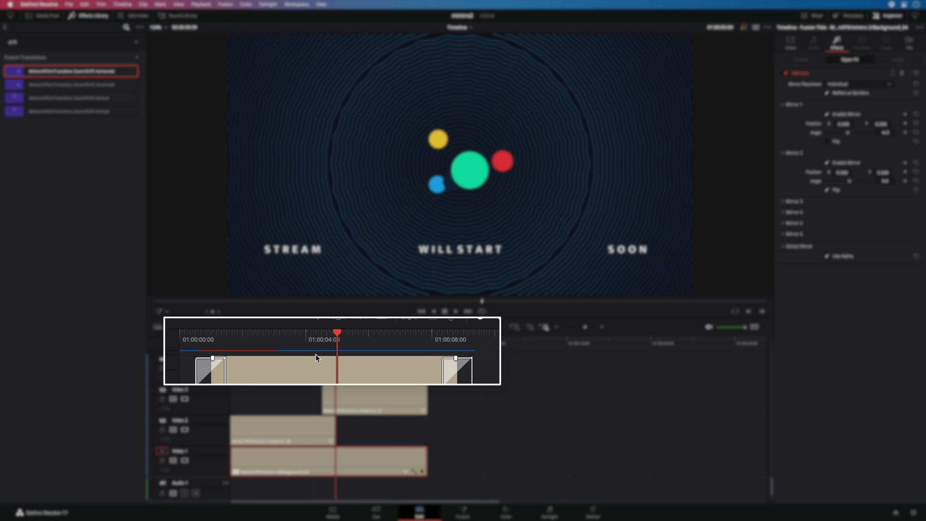
click(241, 334)
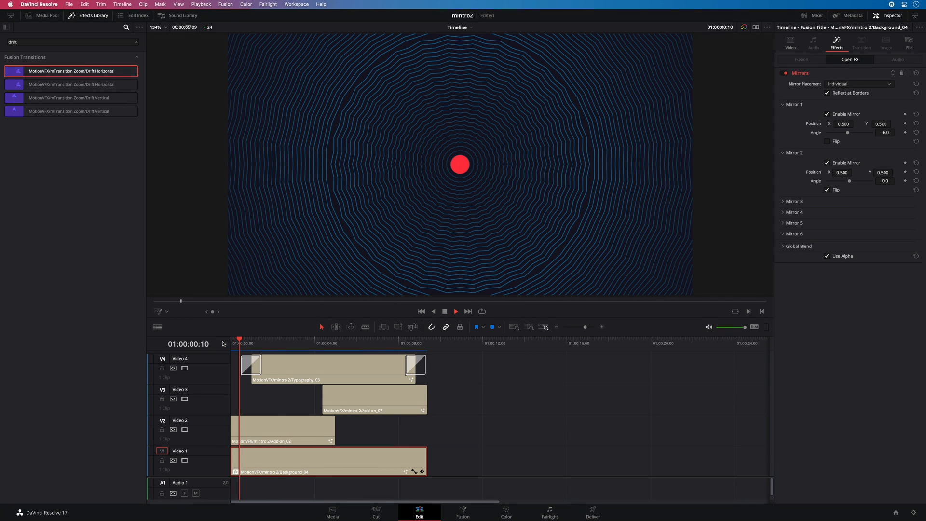
click(281, 342)
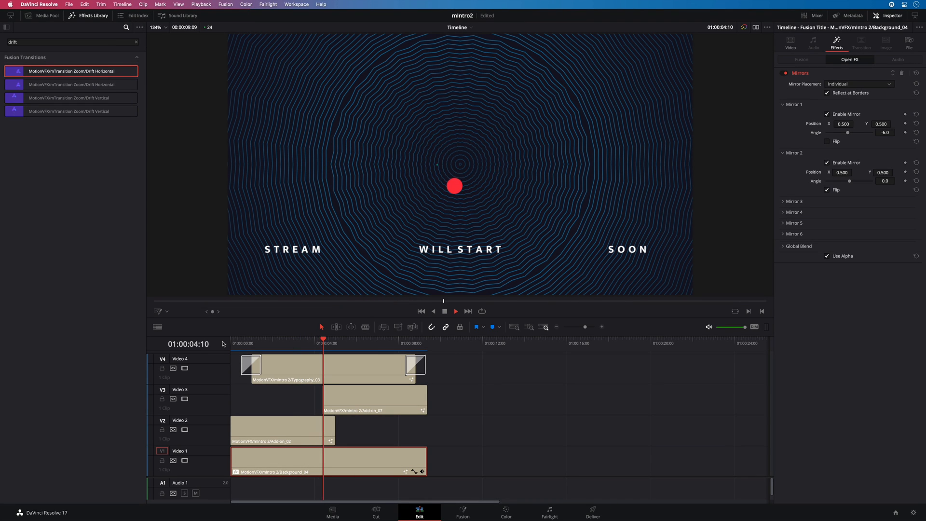
click(365, 340)
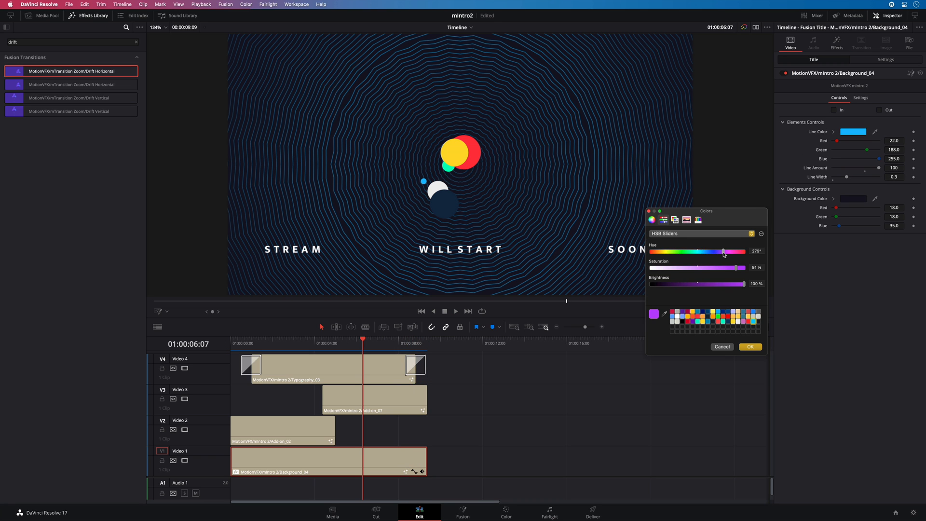
click(750, 346)
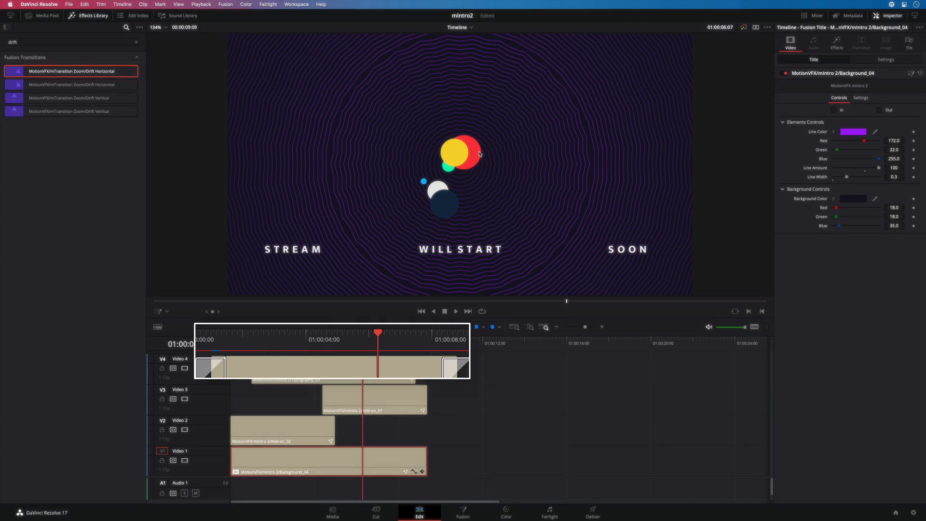